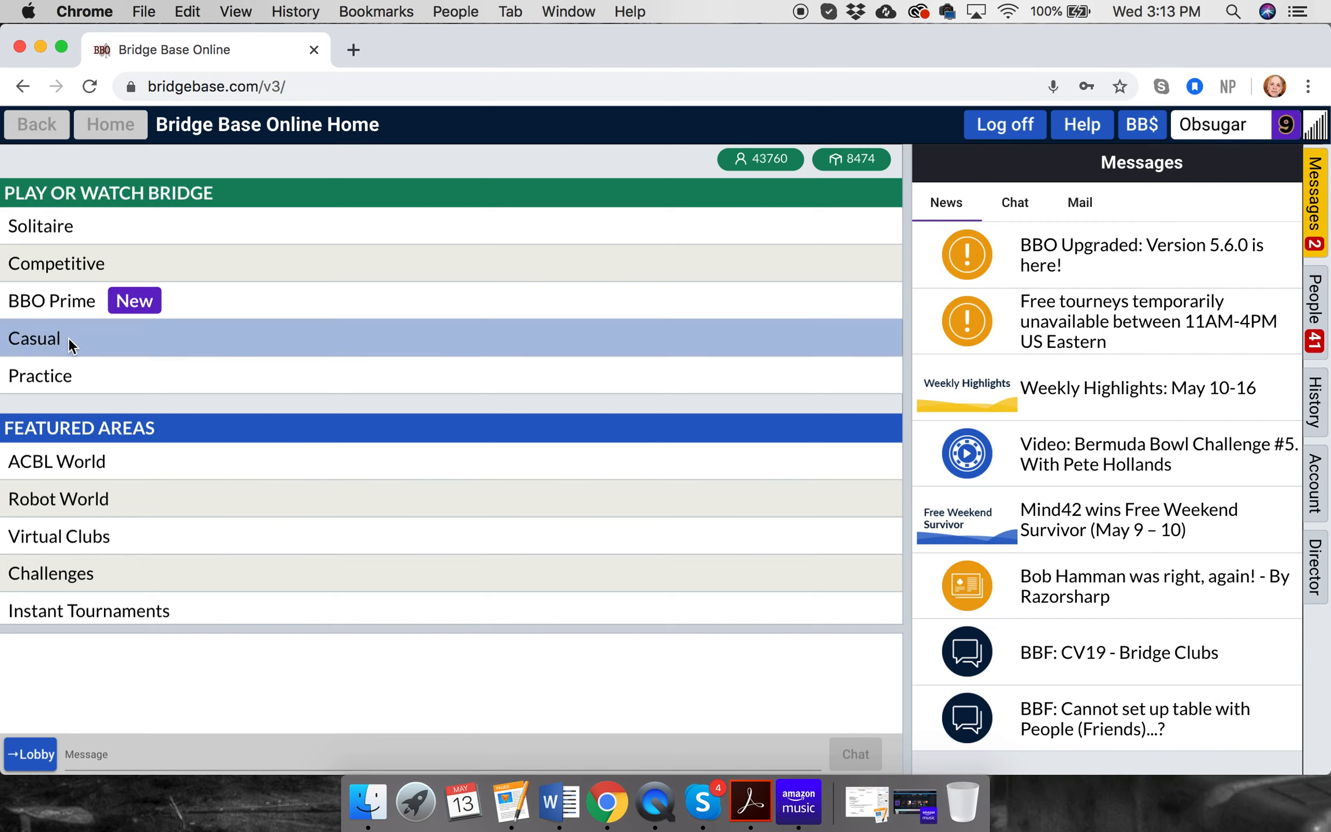
- Enter the Casual play area from the home screen
click(33, 337)
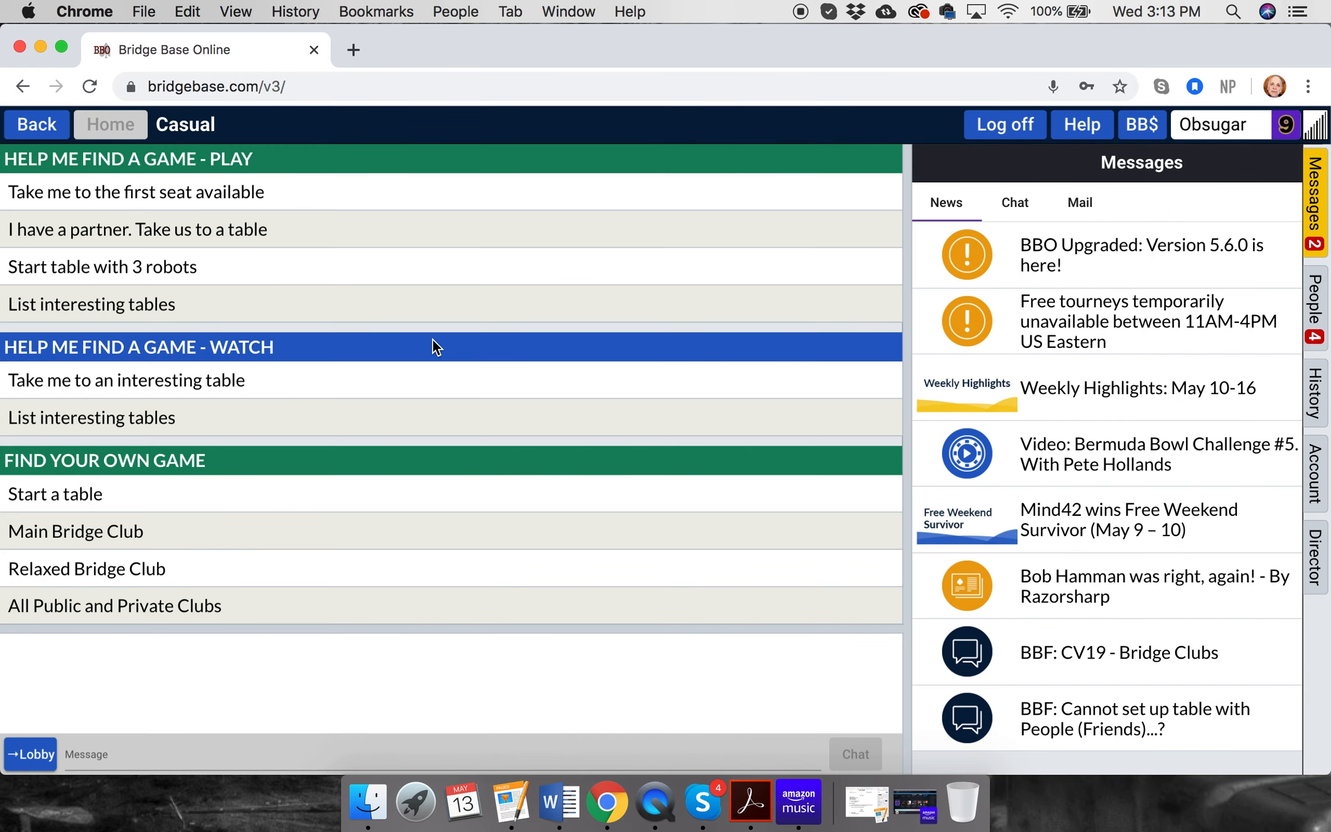
mouse_move(308, 703)
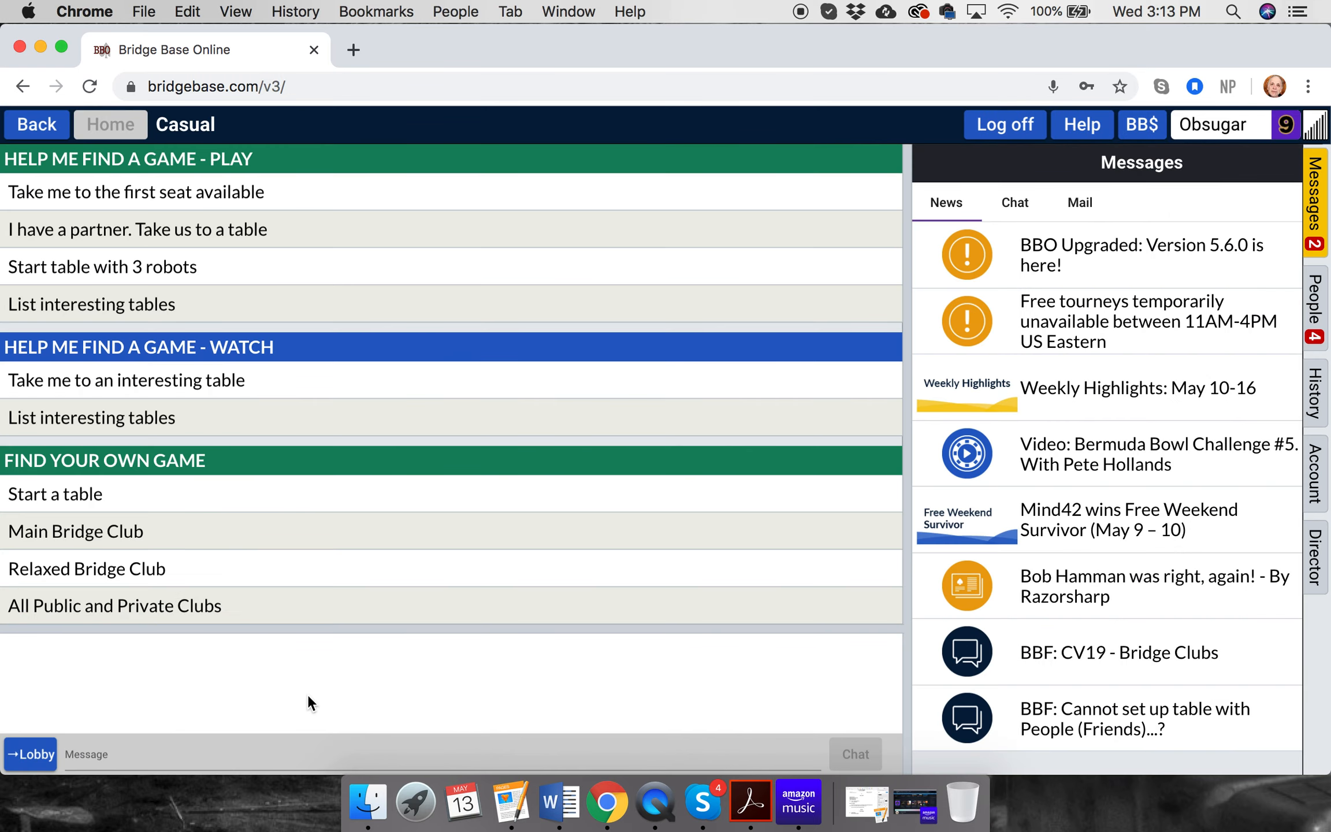
mouse_move(214, 645)
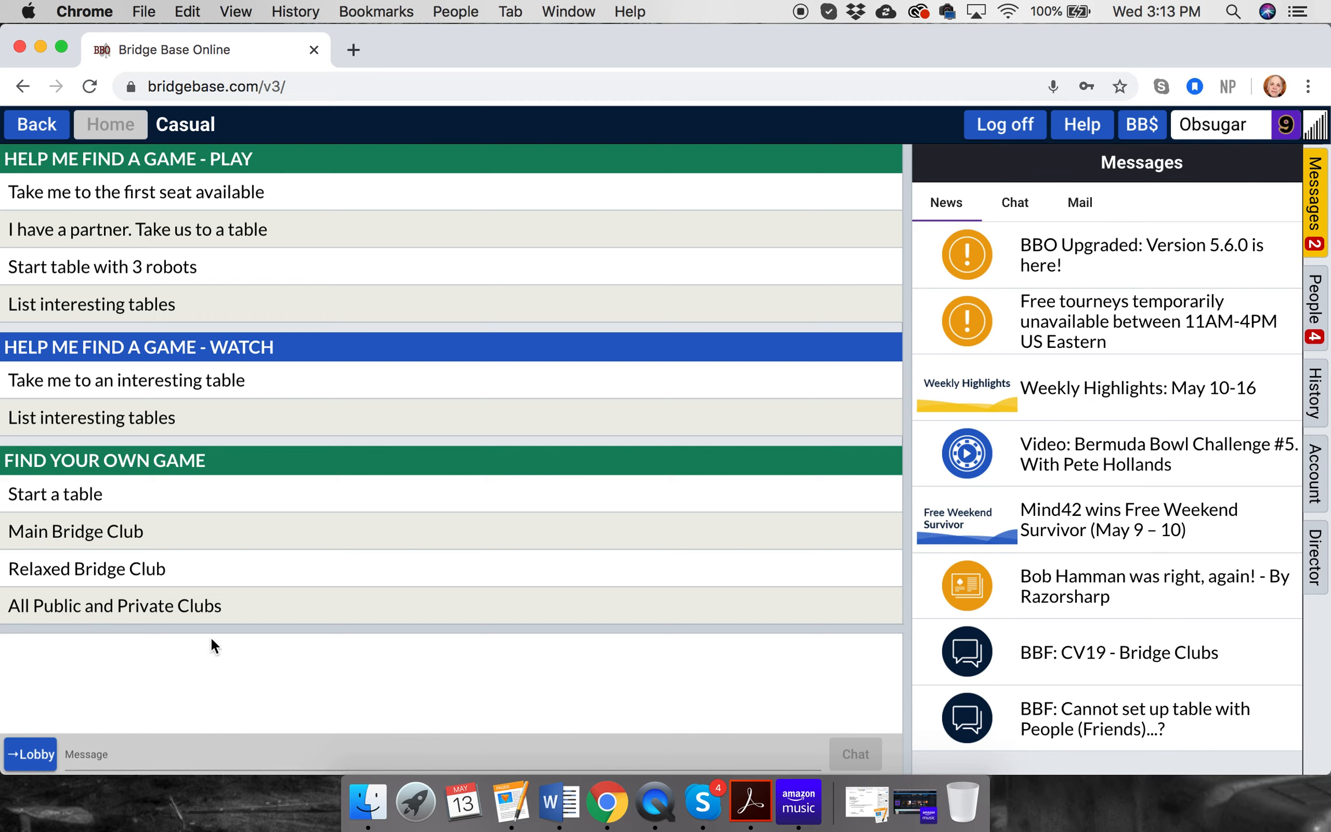
mouse_move(29, 755)
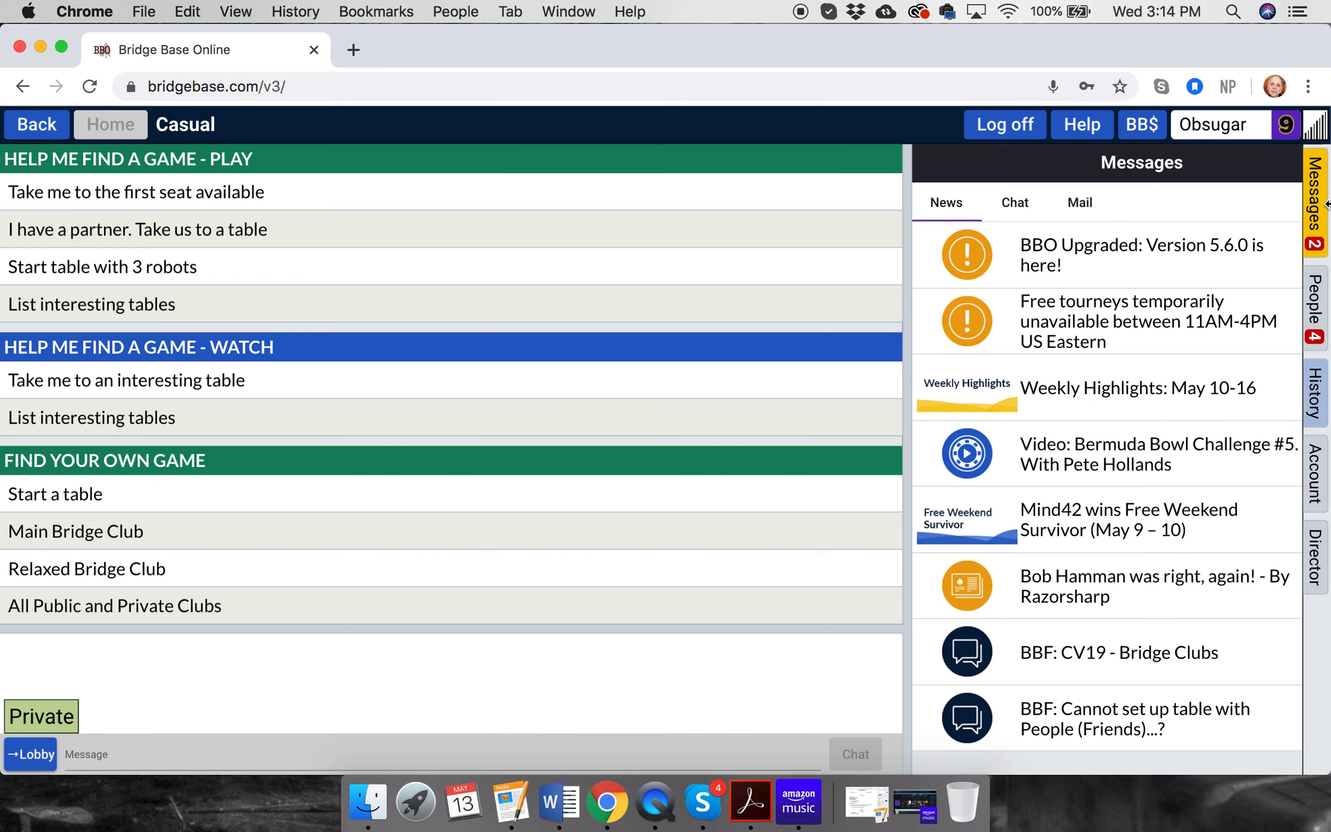
- Send the online friend a private "Hi" from their profile card and view the reply
click(1315, 305)
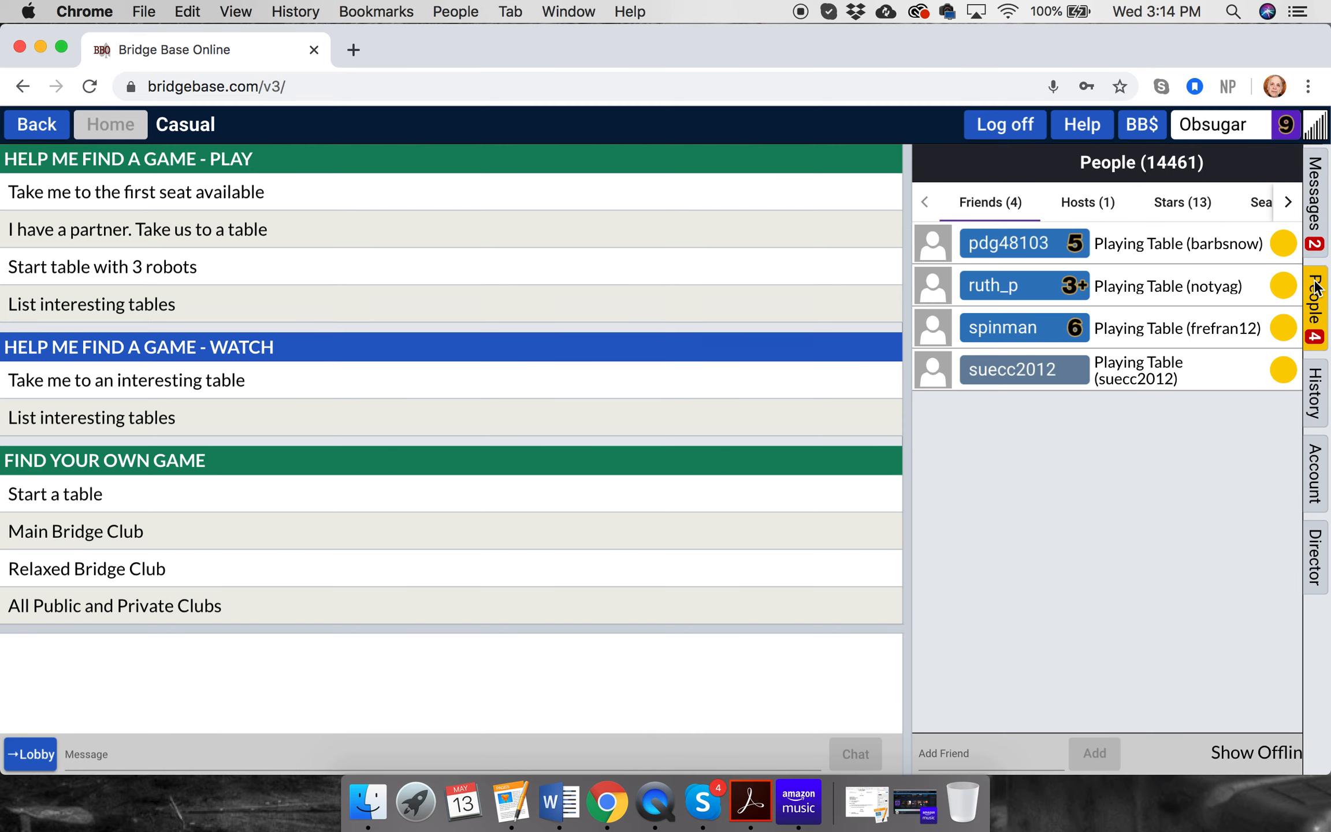
click(137, 191)
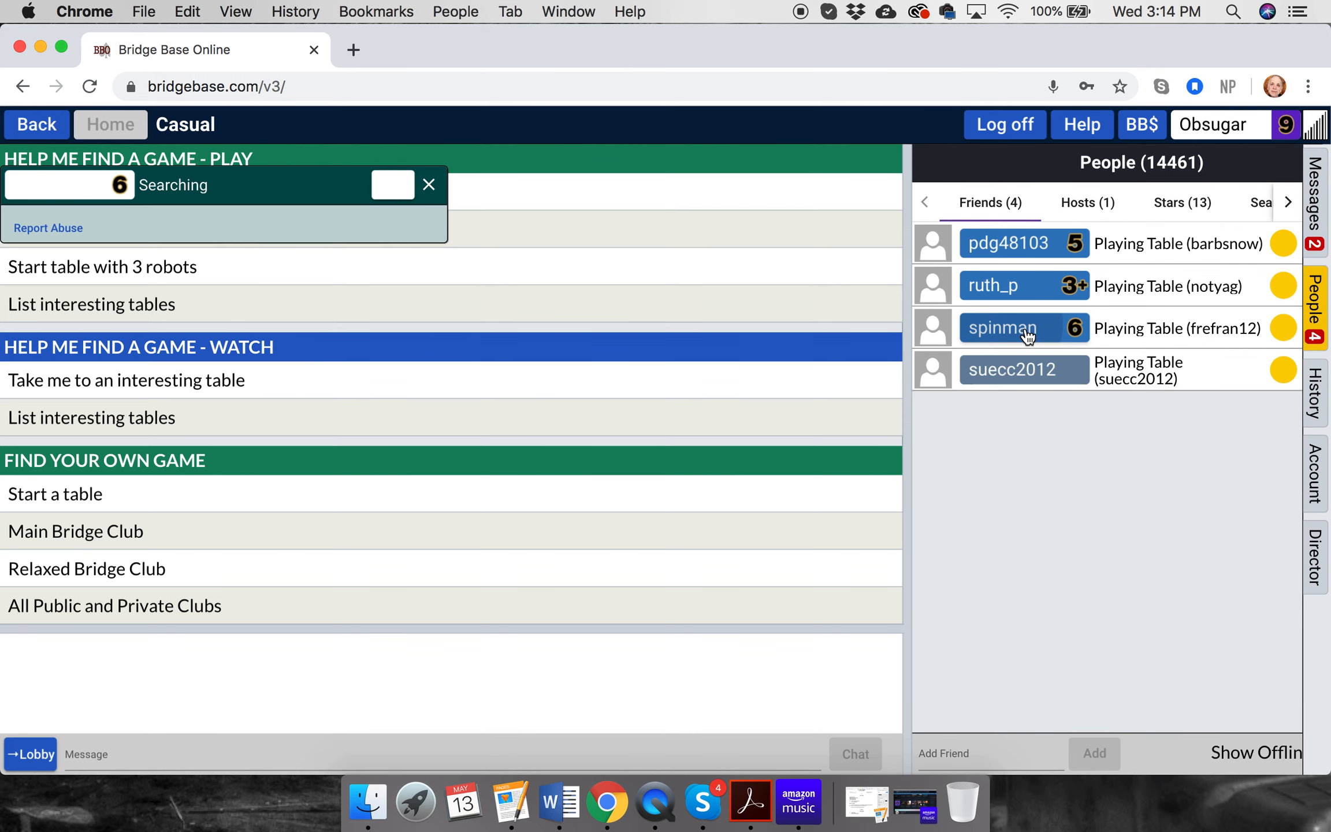
click(1024, 328)
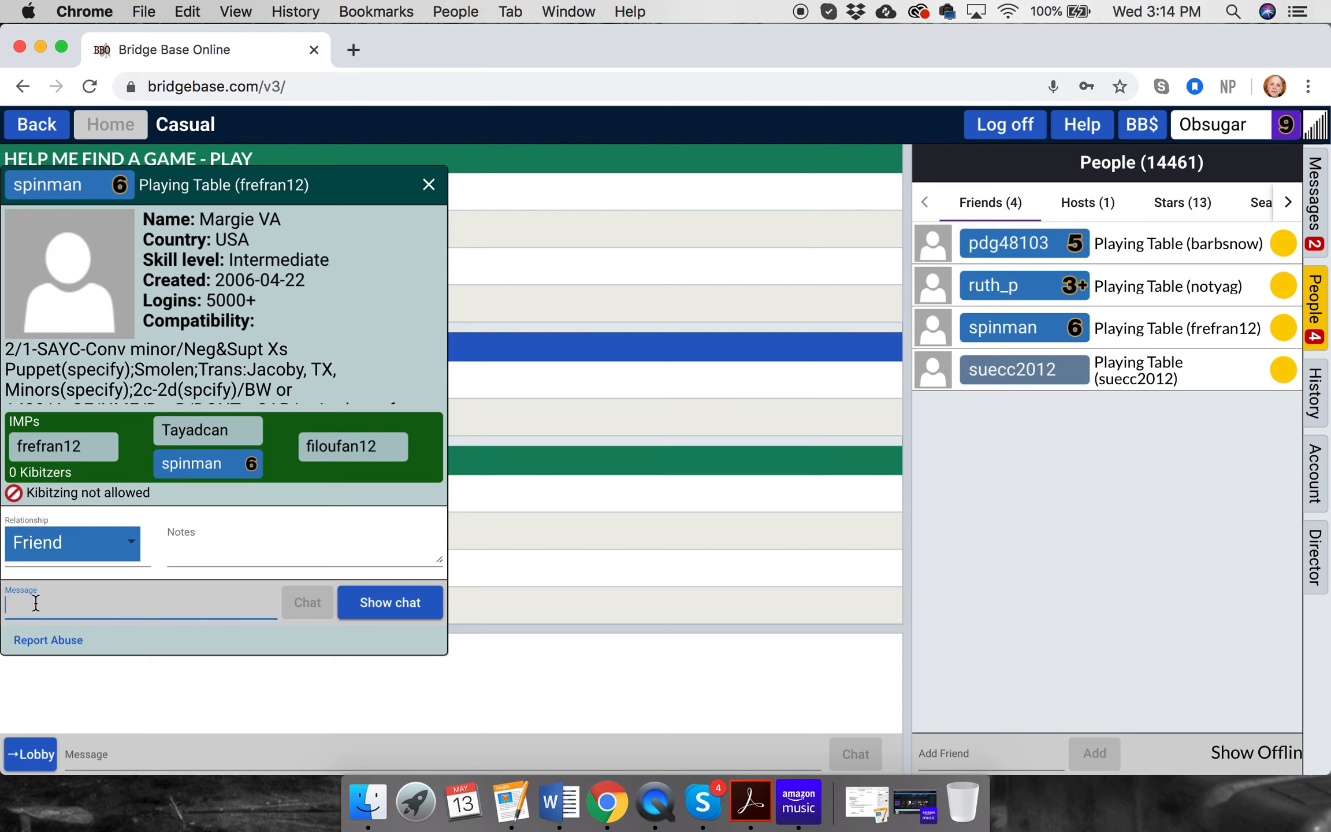
text(Hi)
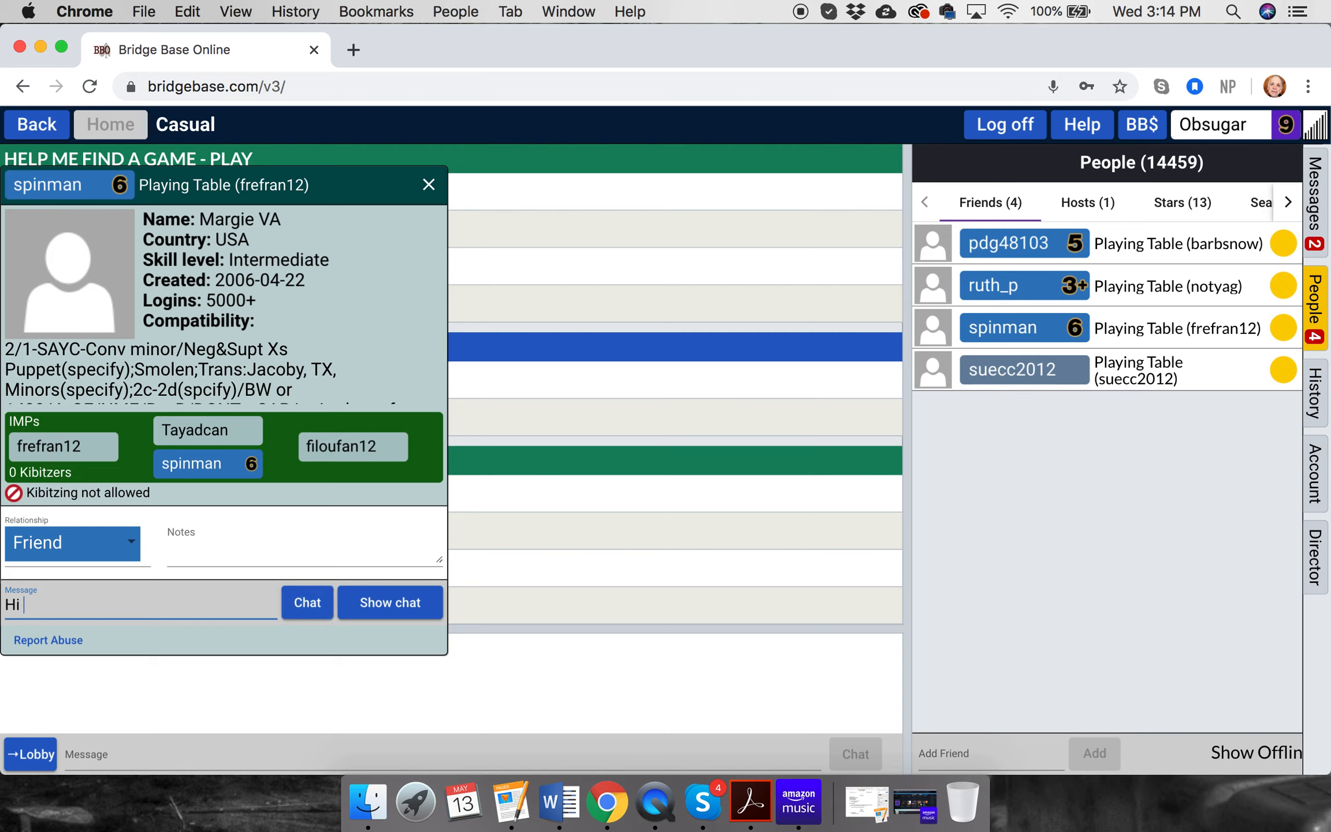
click(308, 603)
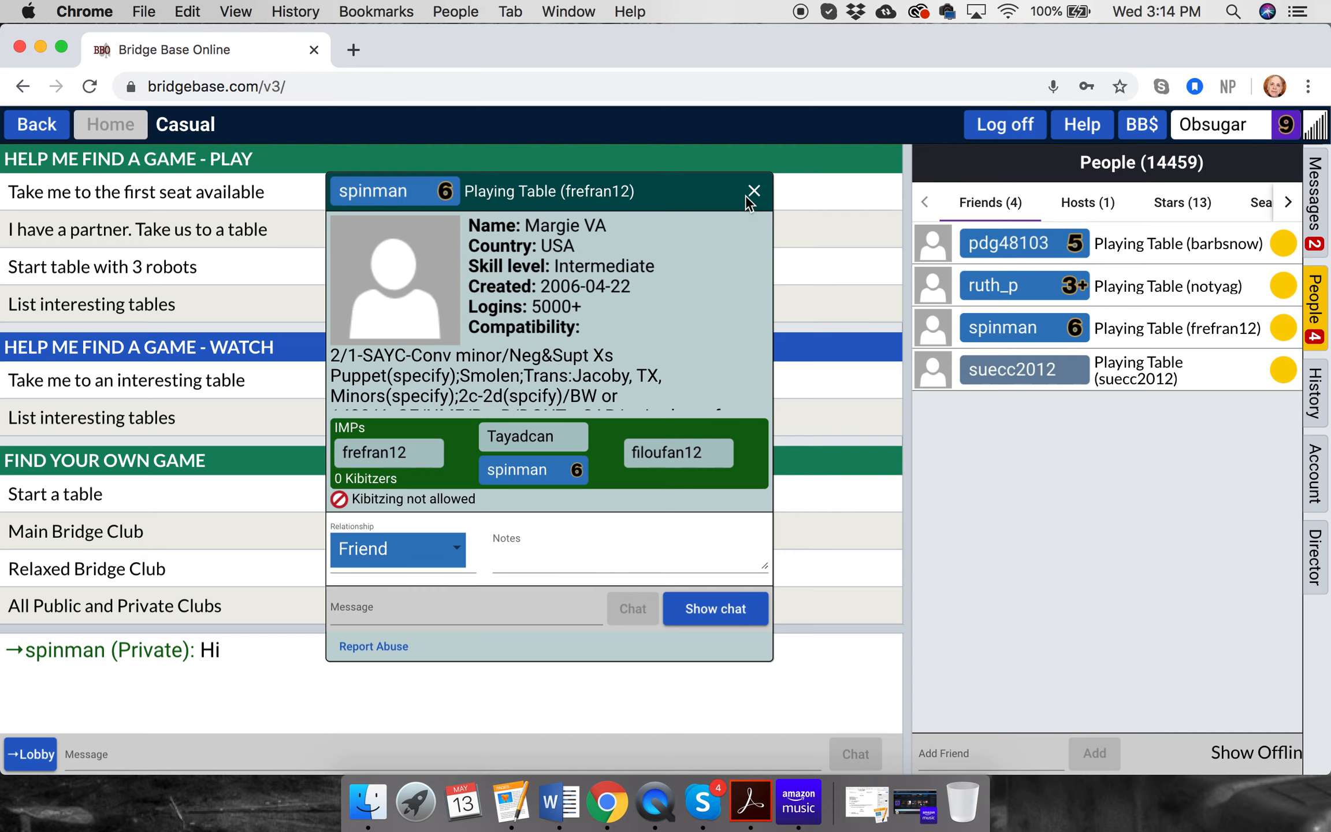
click(752, 191)
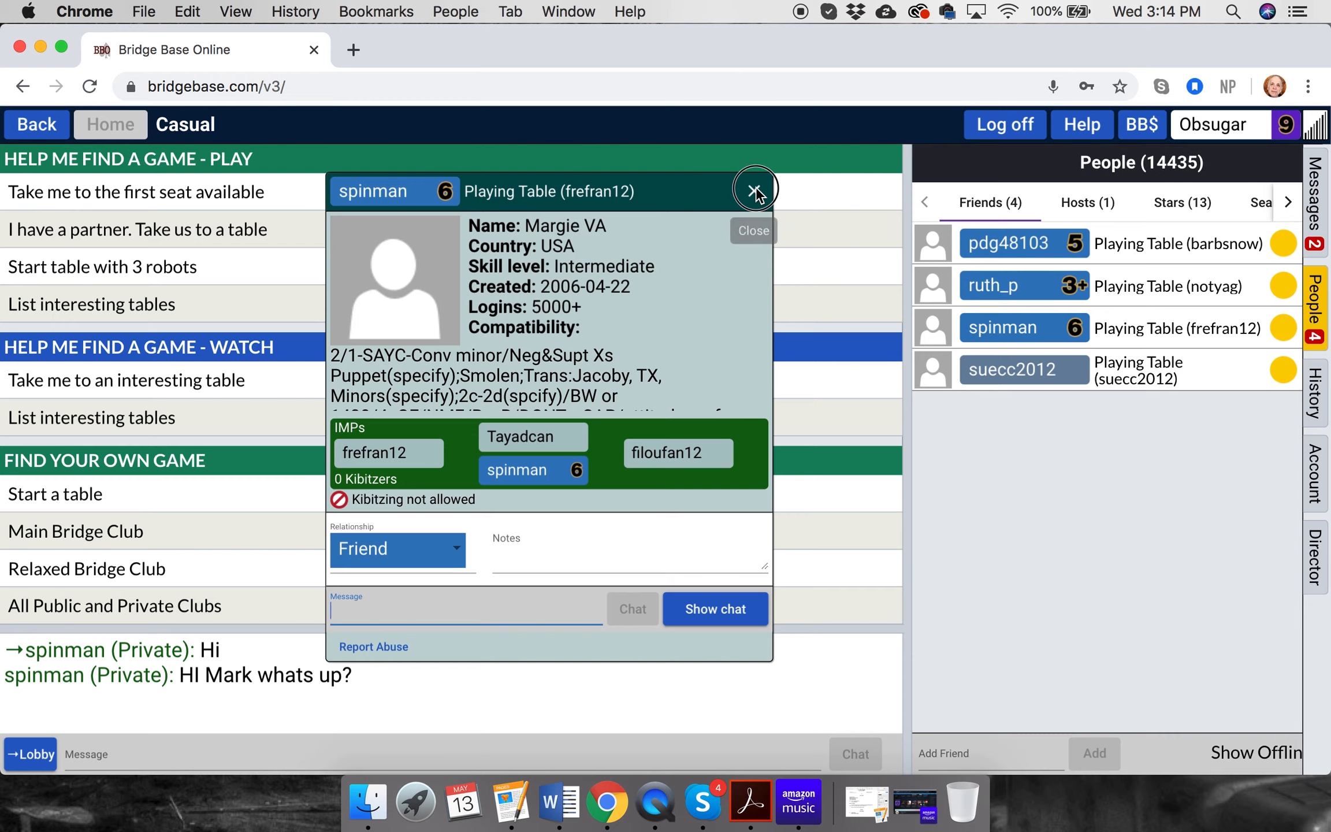
- Host a relaxed table with permission required to play and kibitz, locking all four seats
click(754, 188)
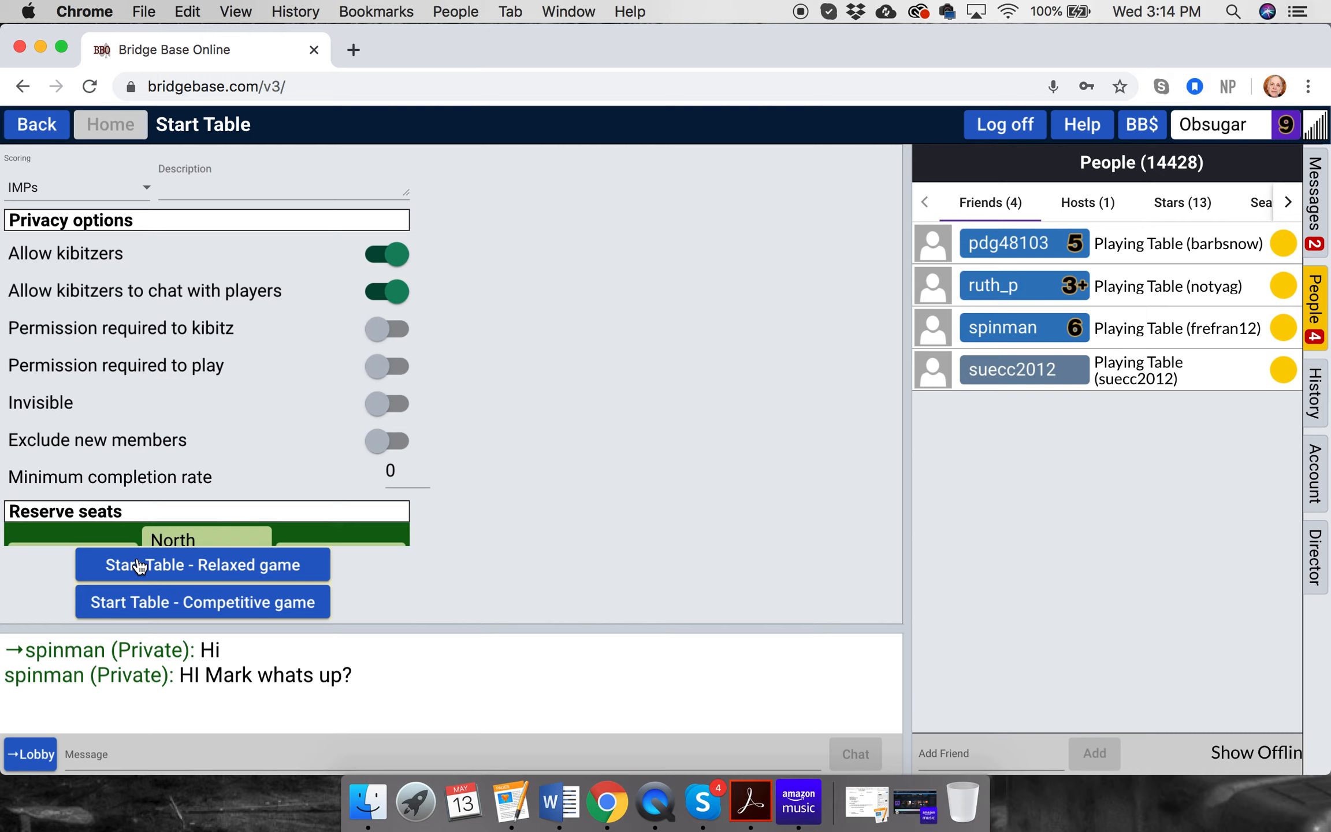
click(202, 566)
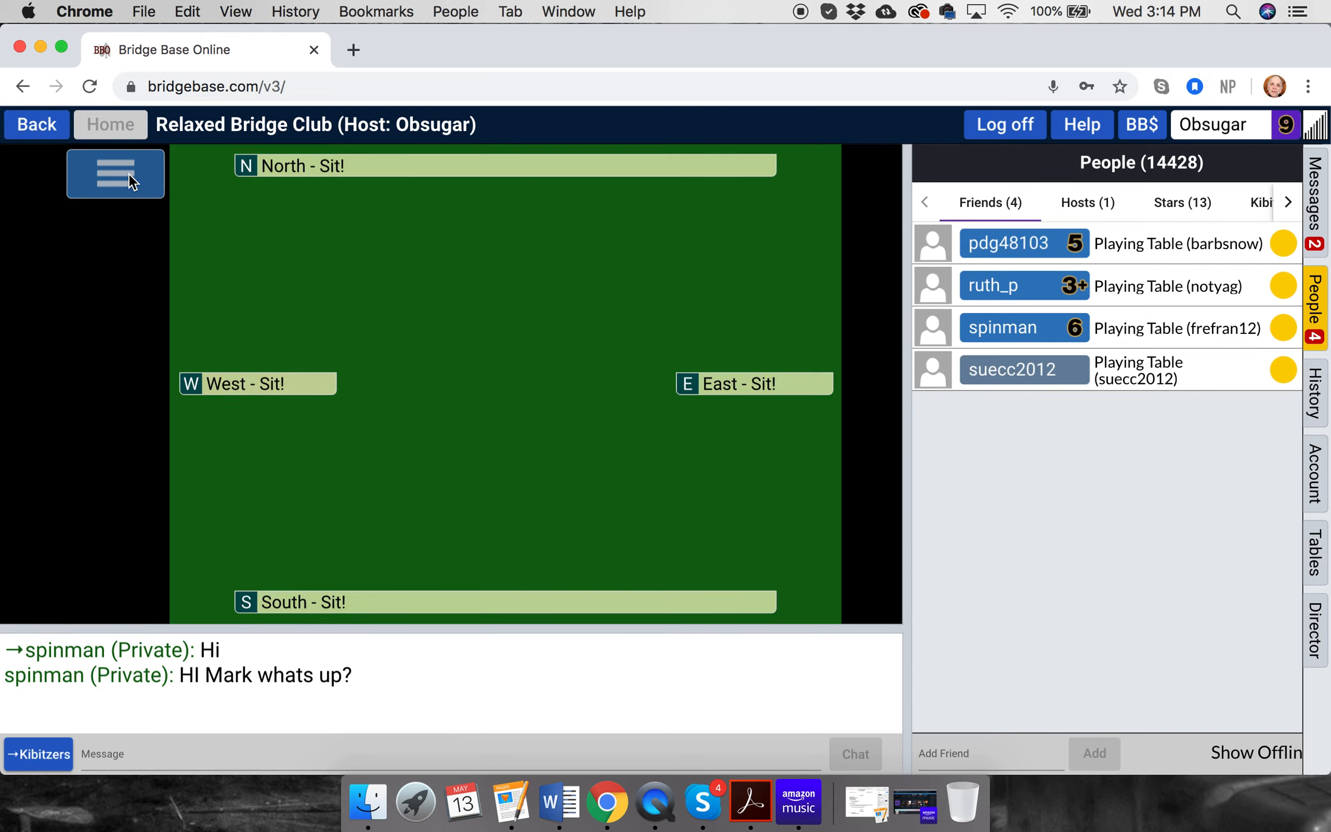
click(115, 173)
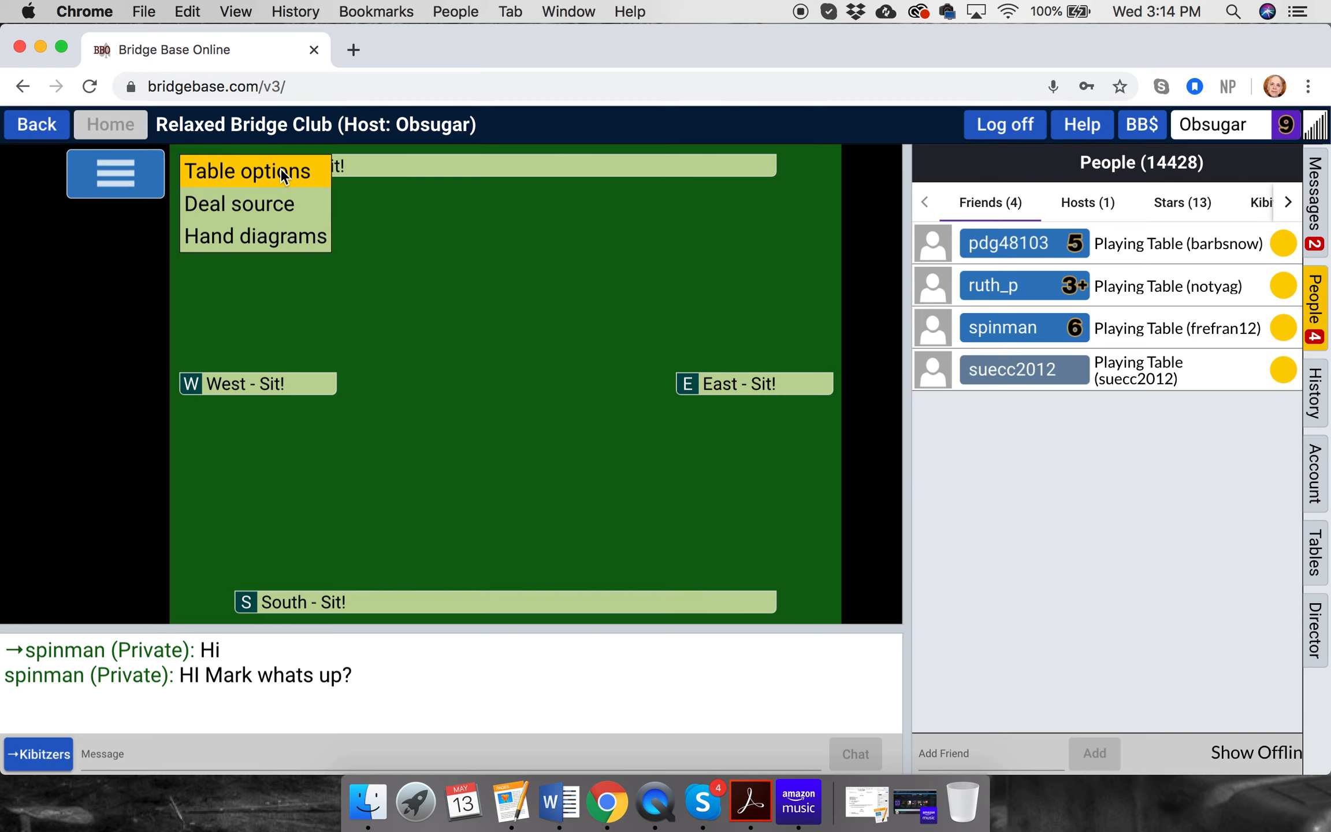
click(245, 169)
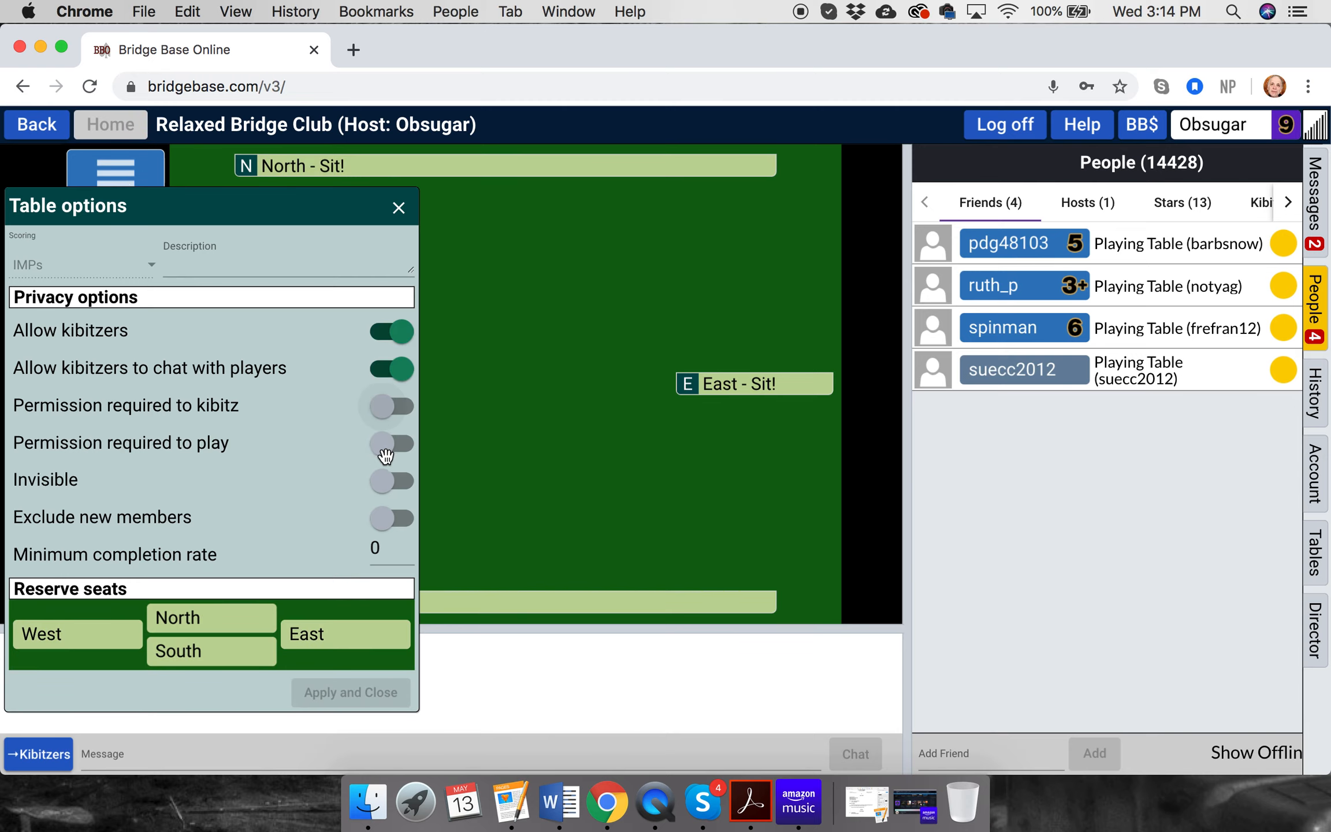
click(391, 443)
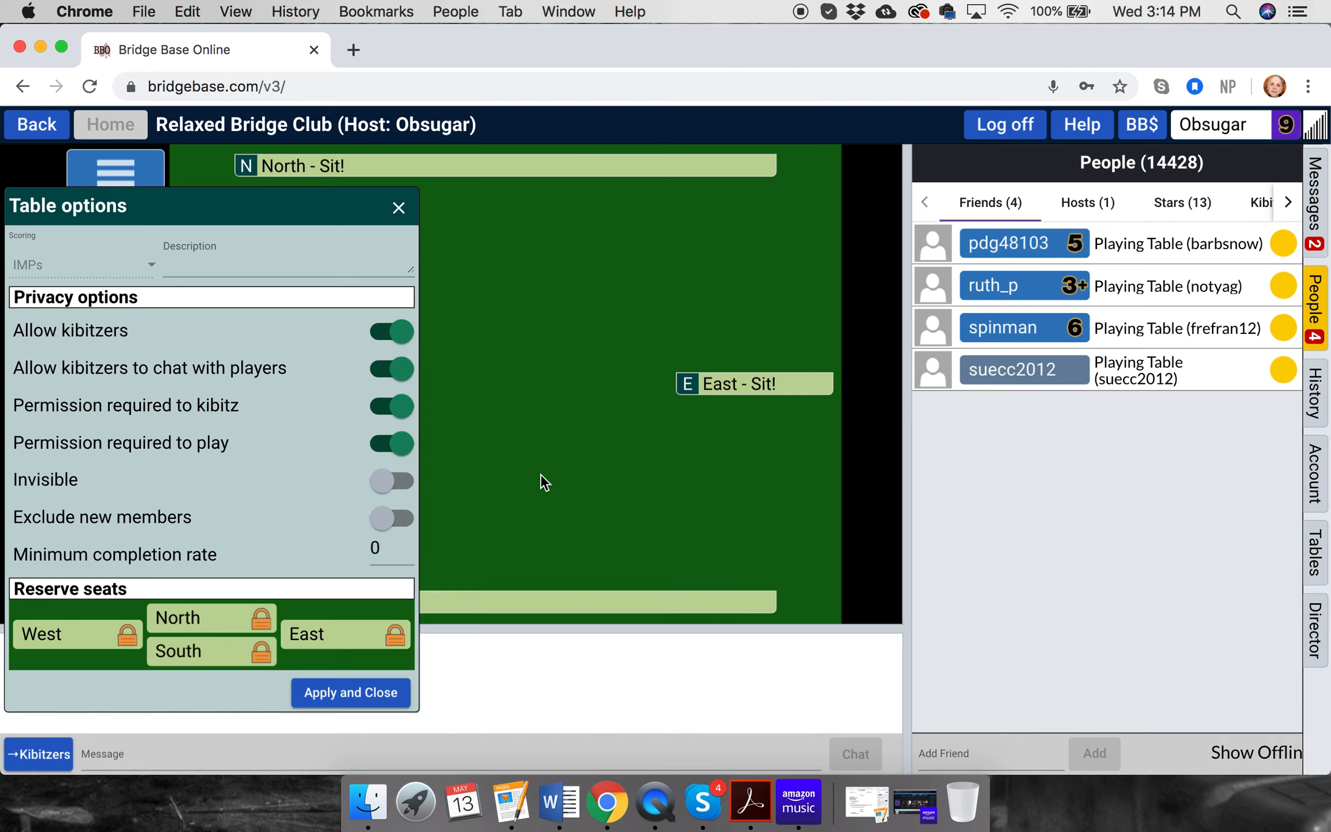
click(350, 694)
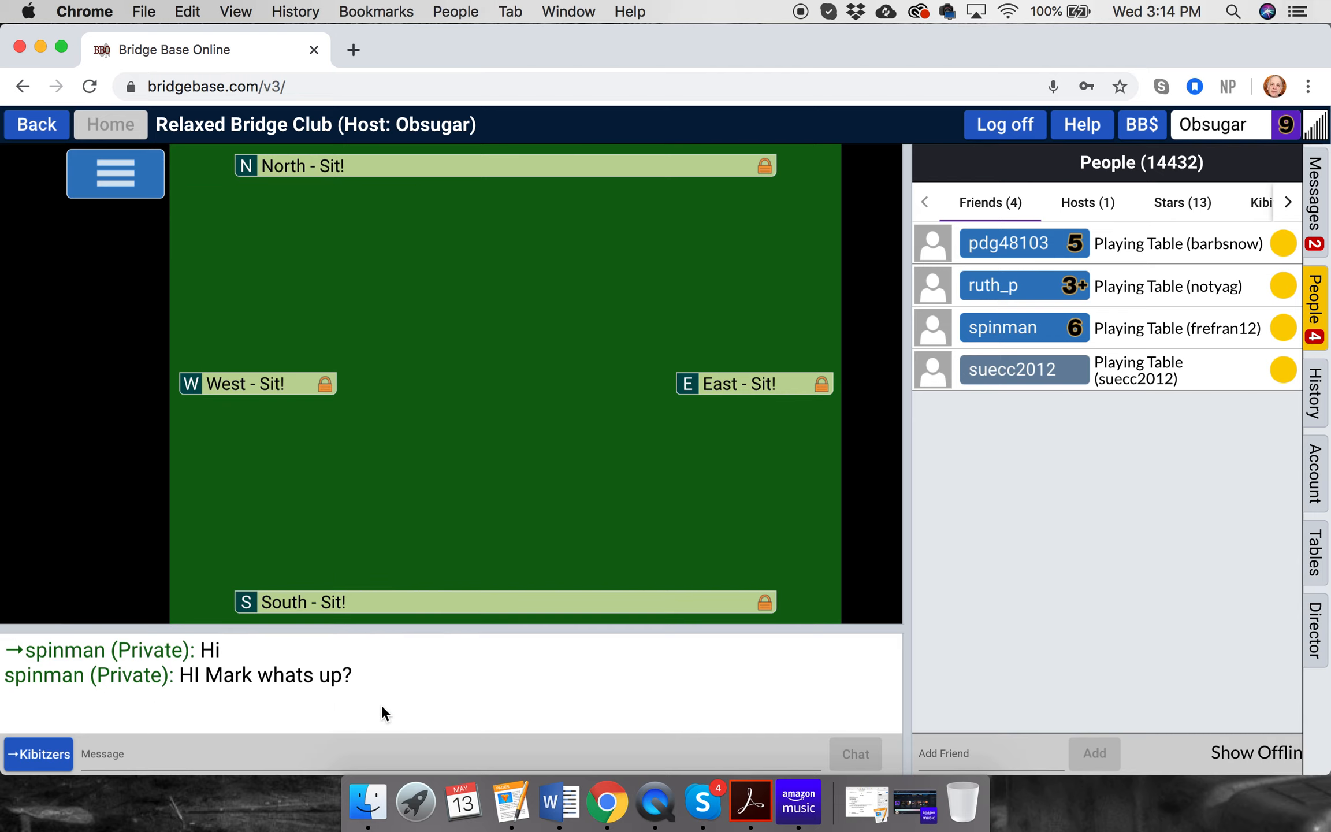
mouse_move(32, 736)
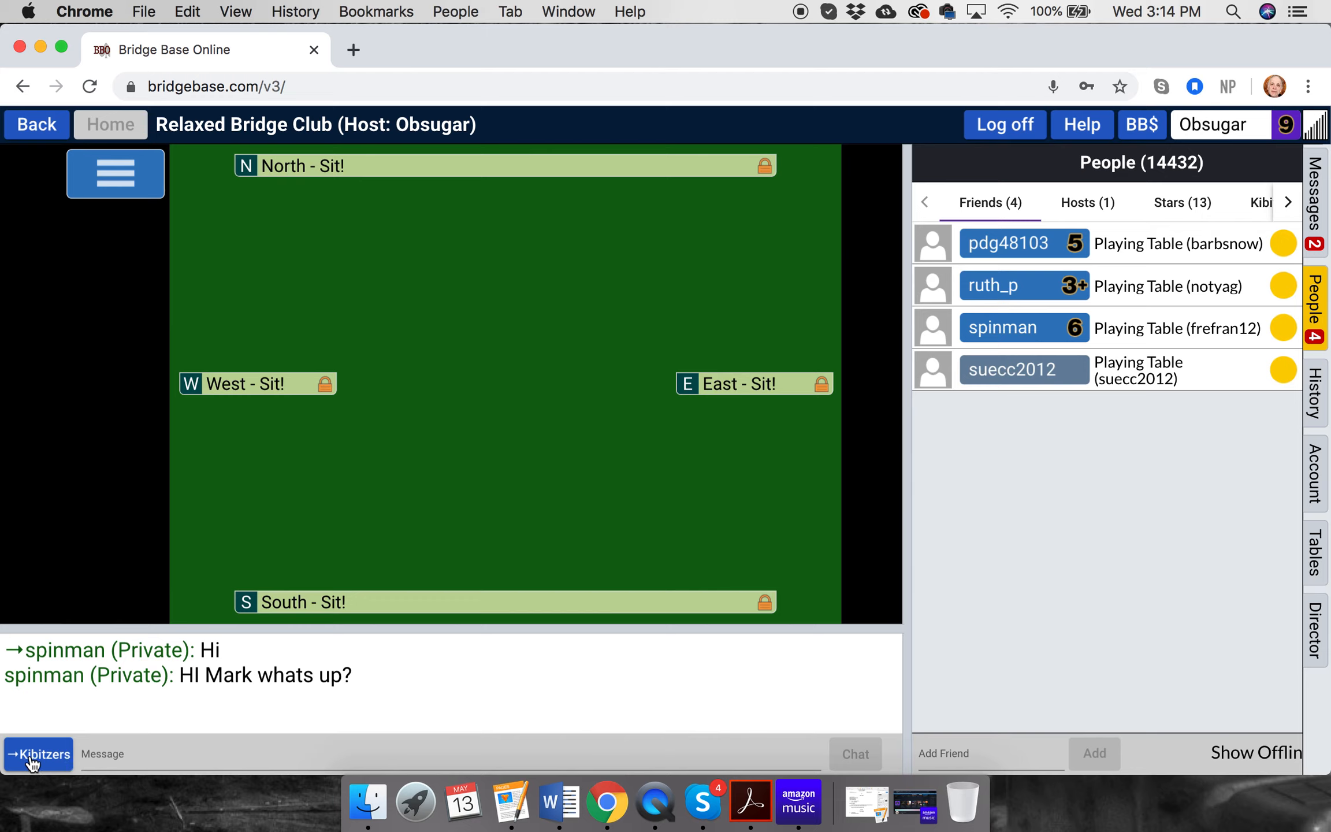
- Address chat to the whole table and send "Hello world"
click(37, 754)
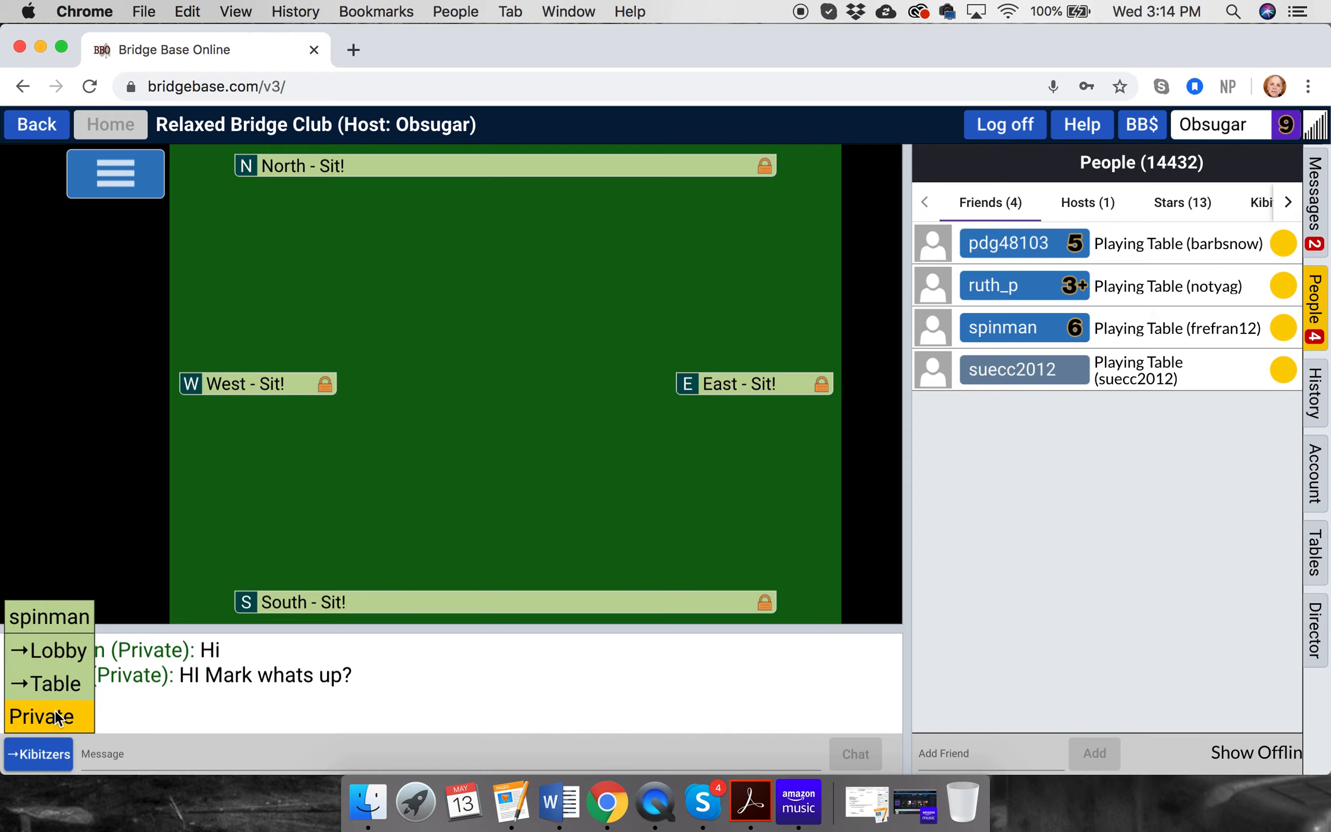
mouse_move(65, 715)
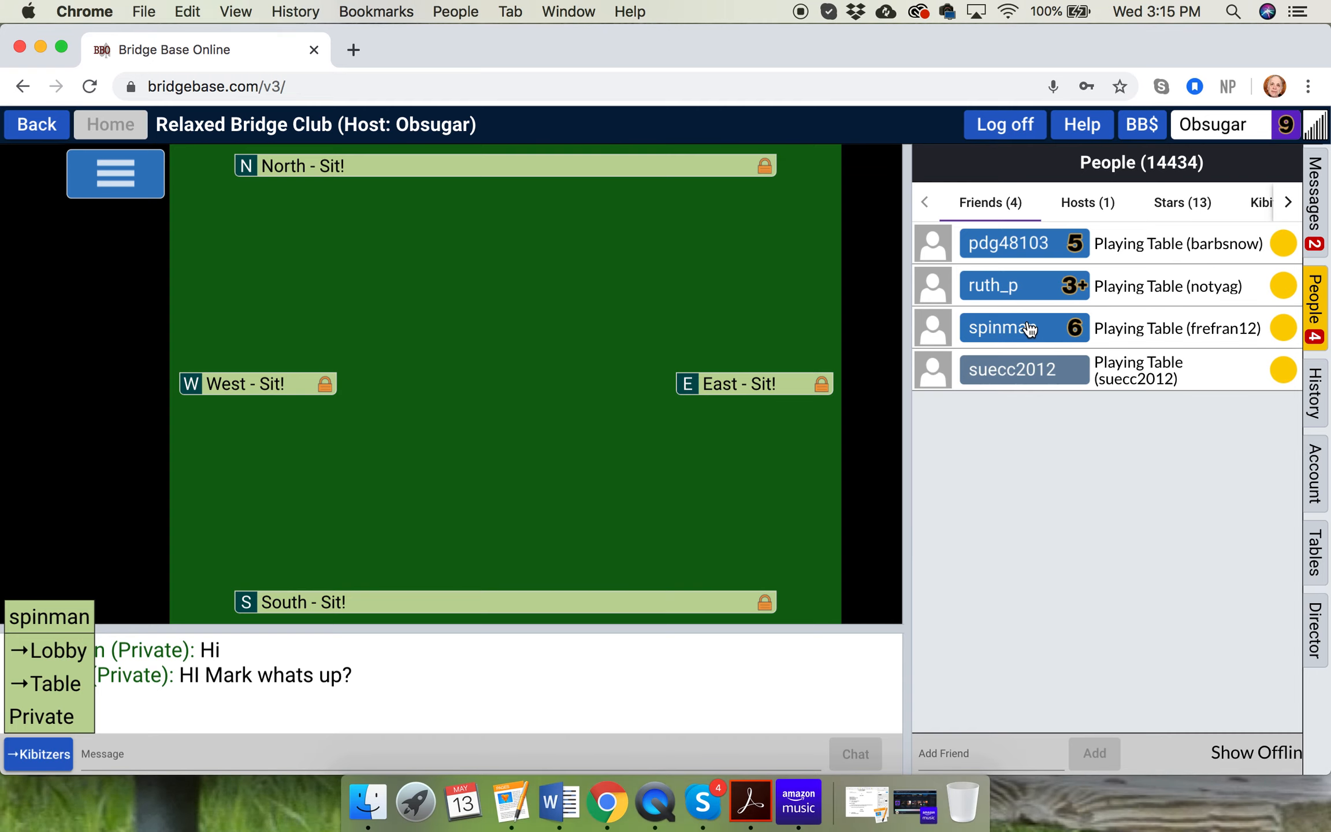
mouse_move(191, 773)
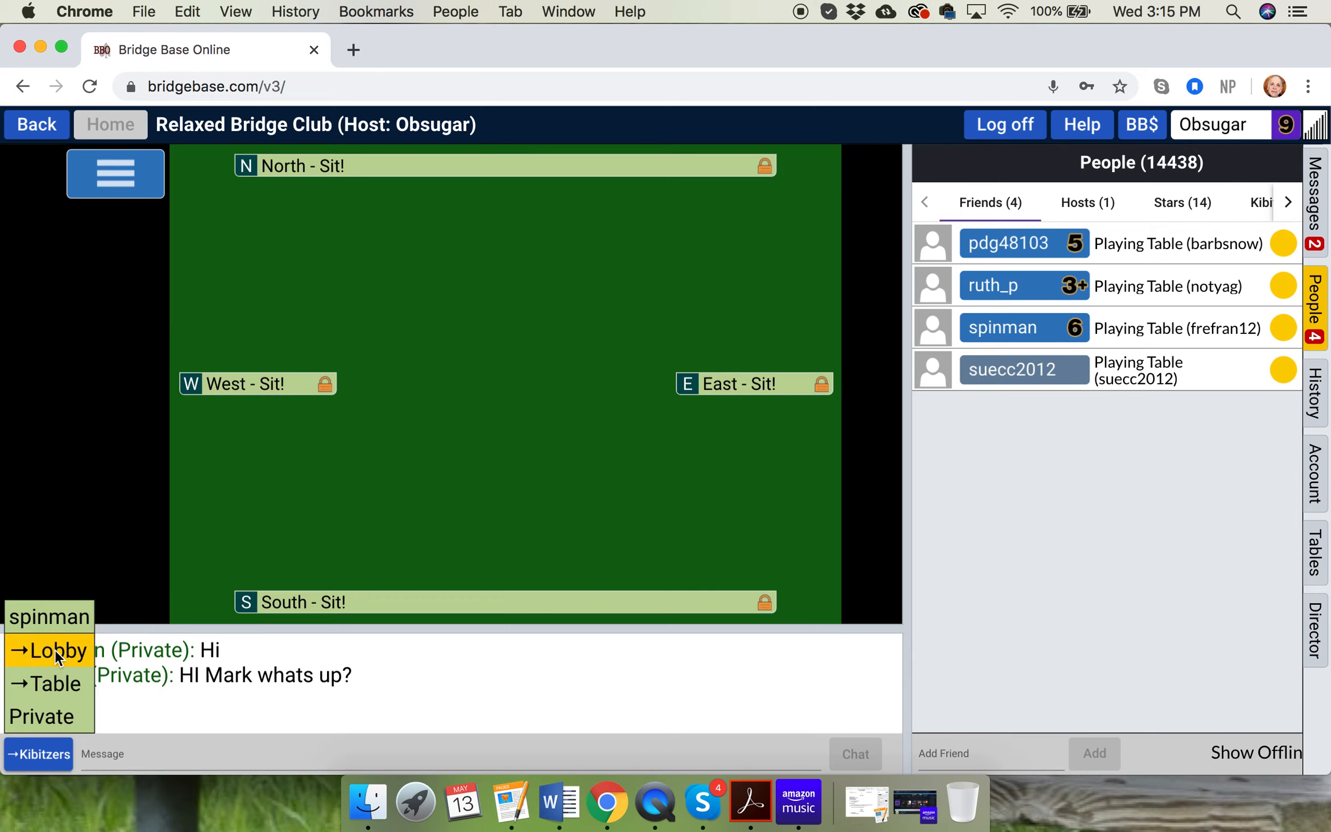
mouse_move(53, 683)
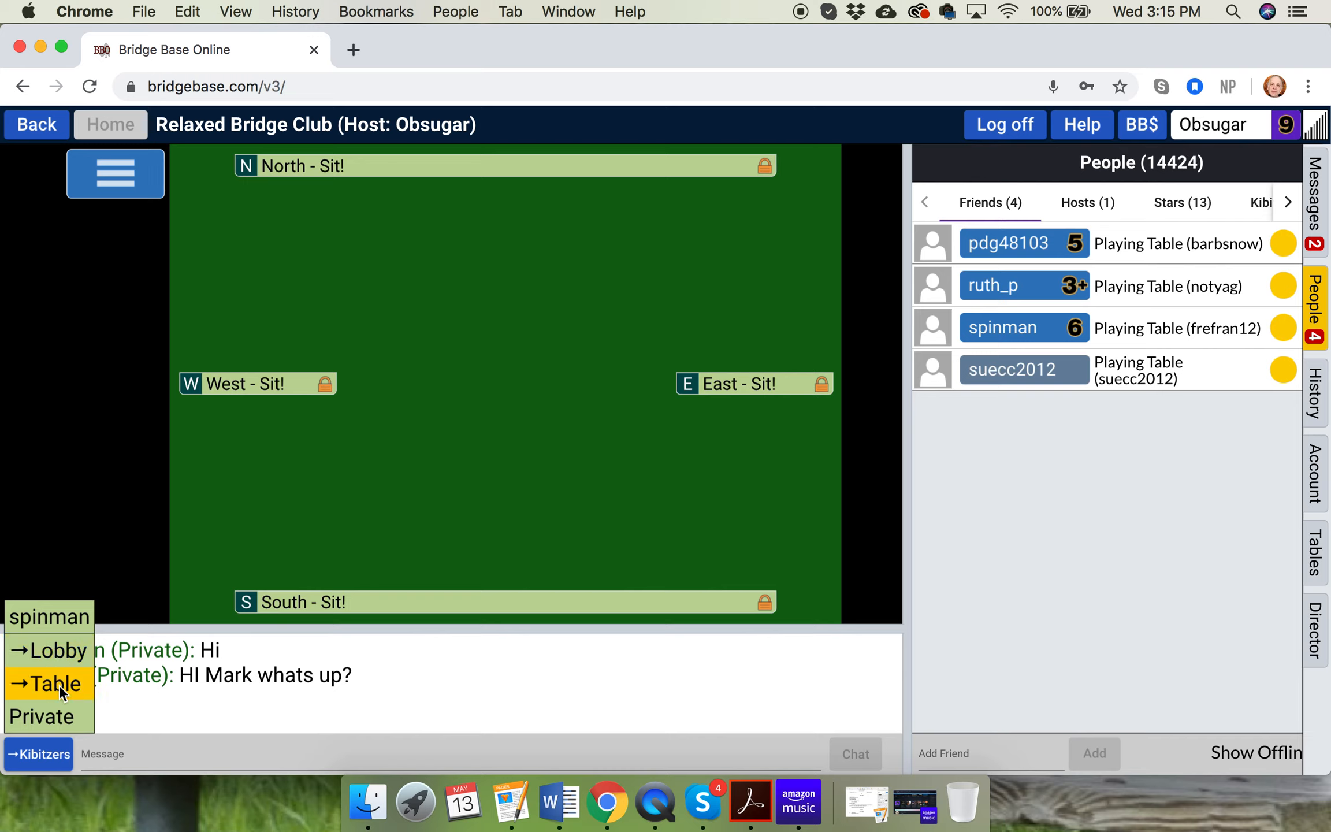
click(55, 683)
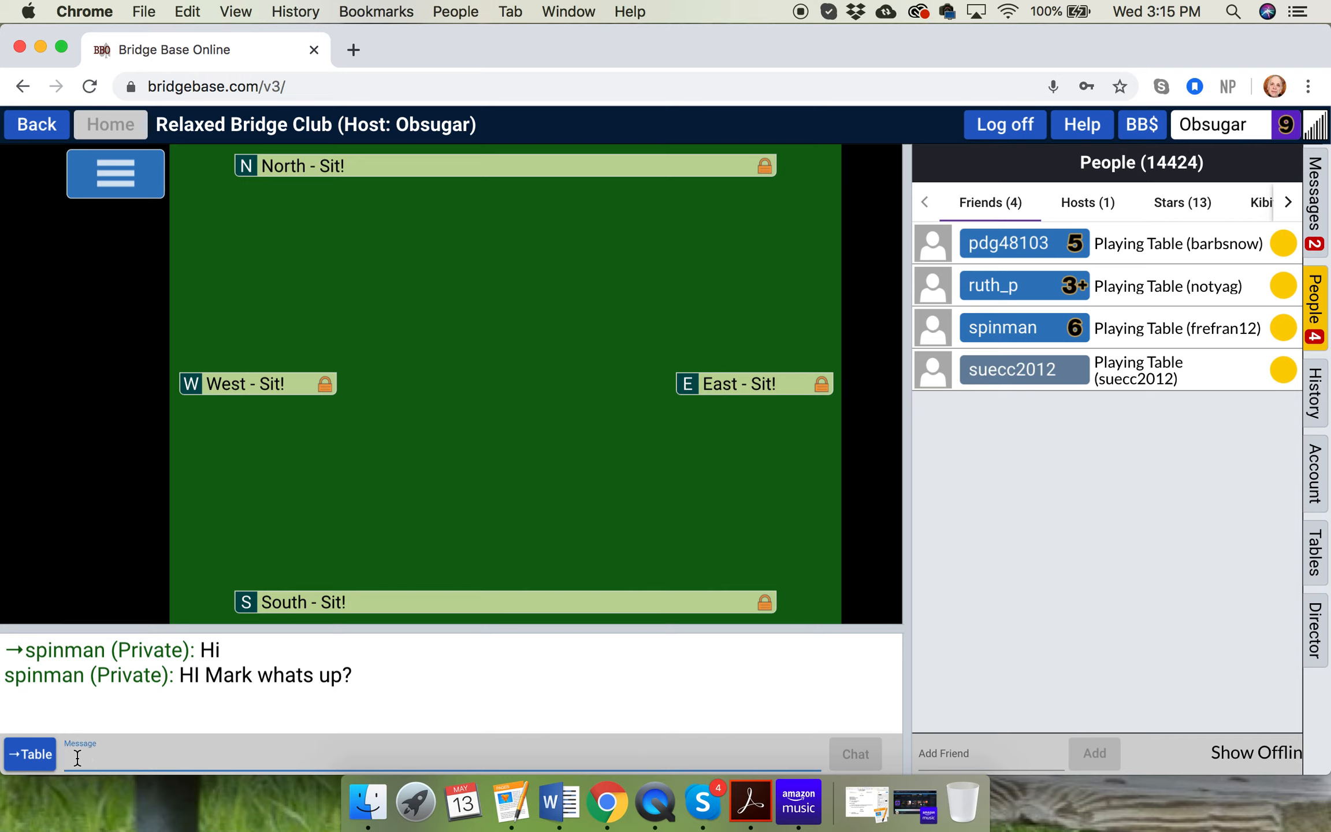
text(Hello)
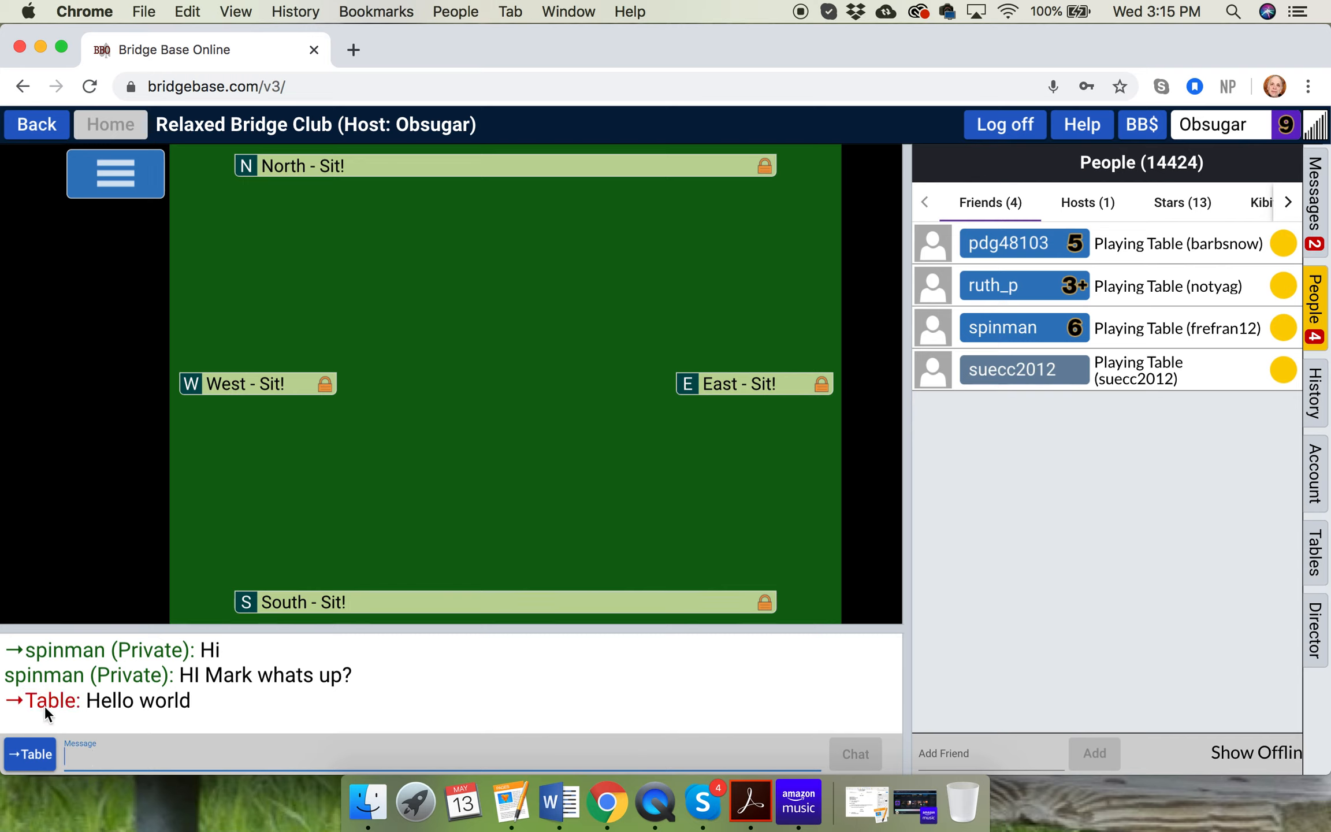
- Send "Hello" to kibitzers only and list who is kibitzing the table
click(29, 753)
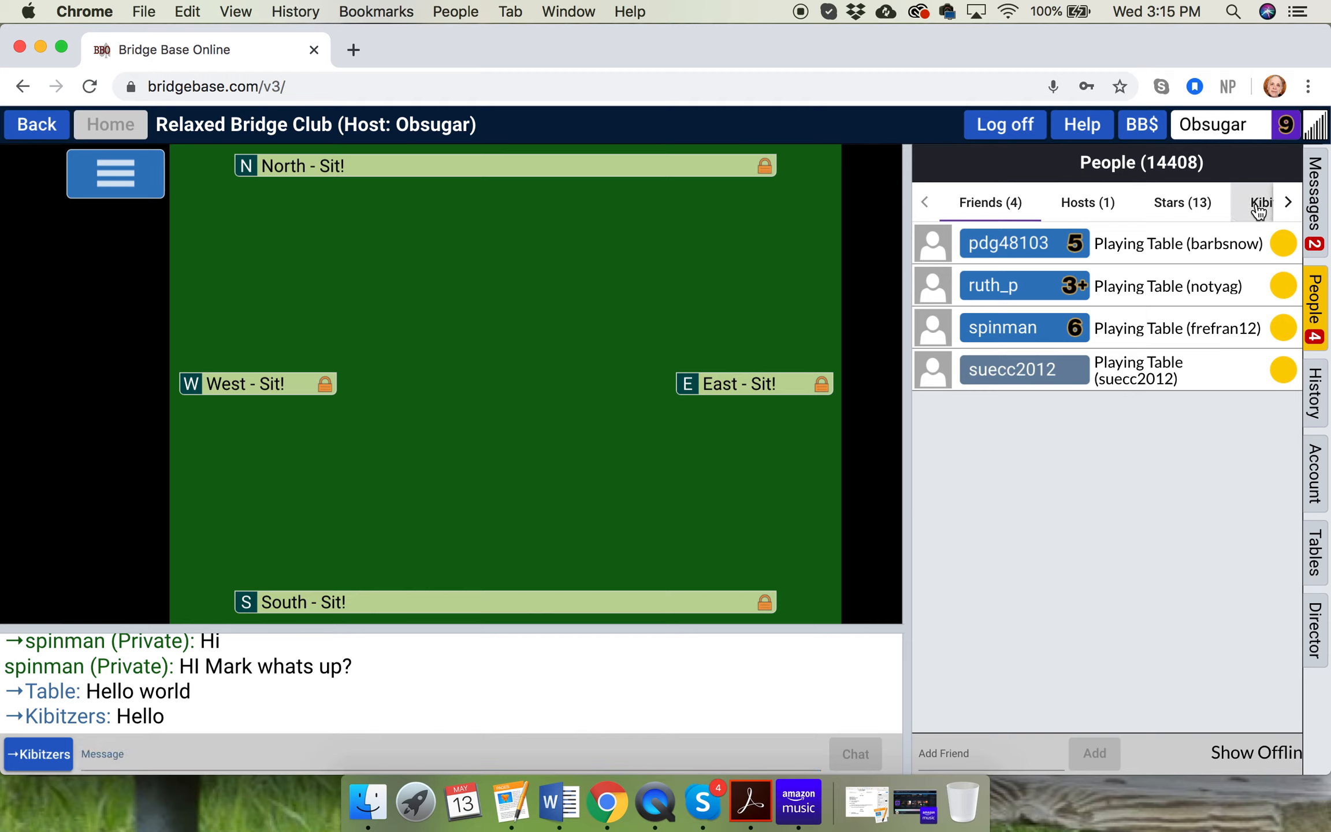
click(1262, 202)
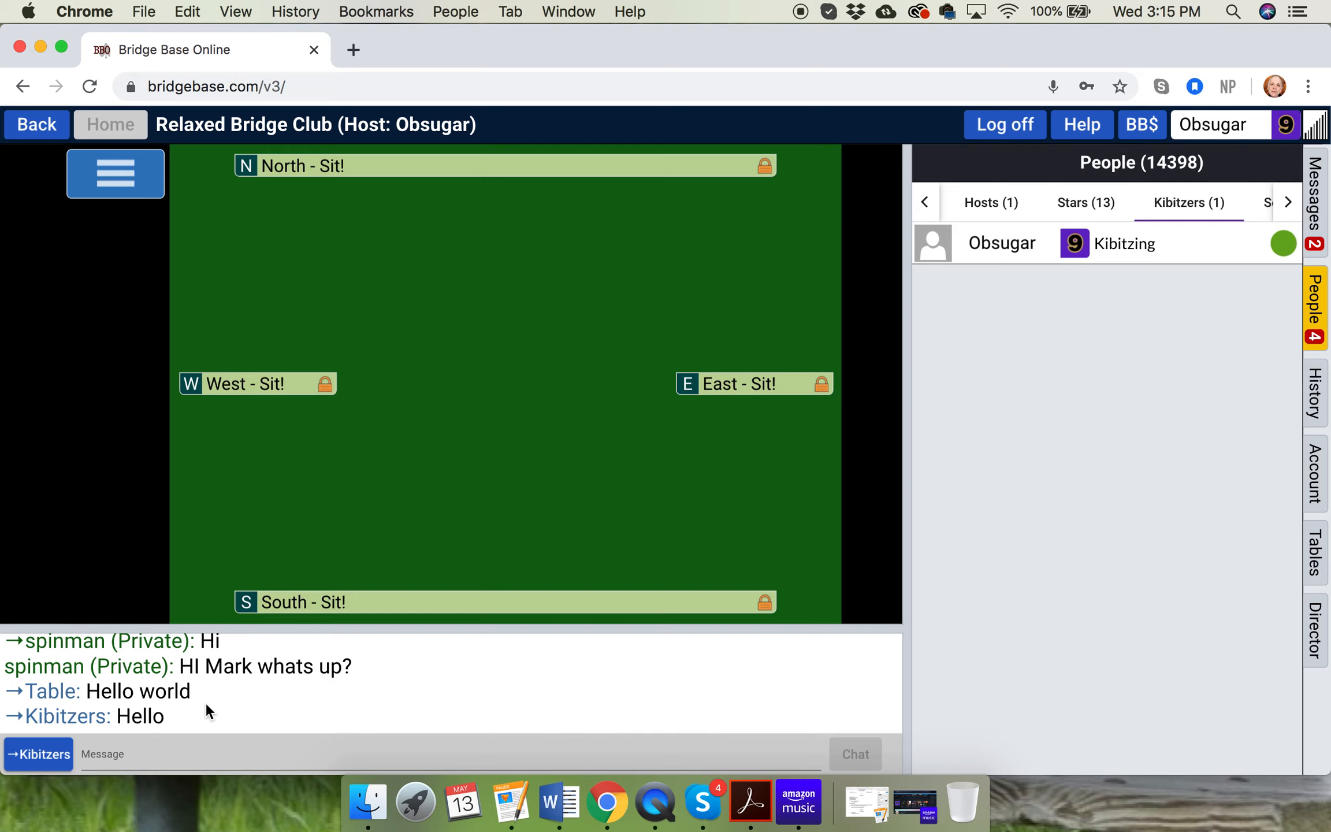
click(37, 753)
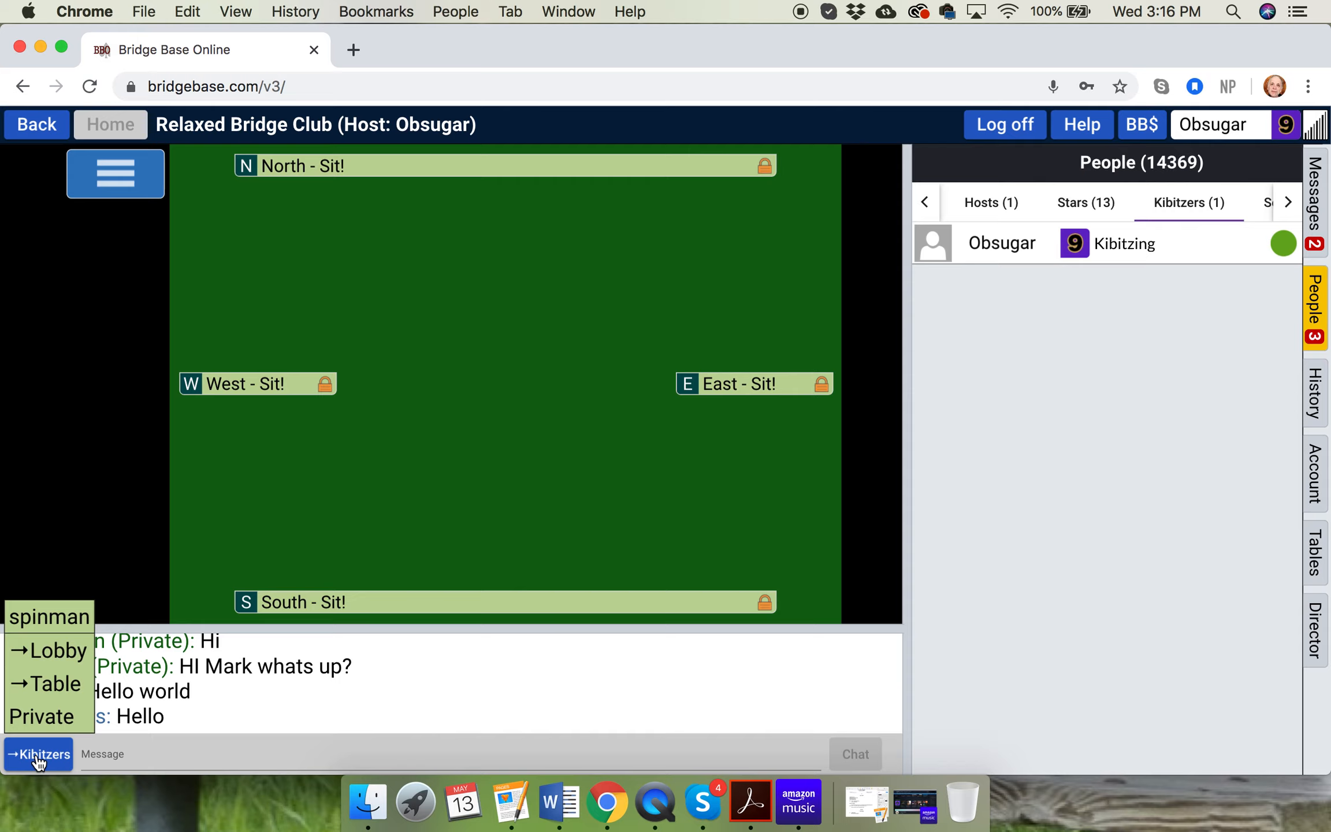
mouse_move(66, 204)
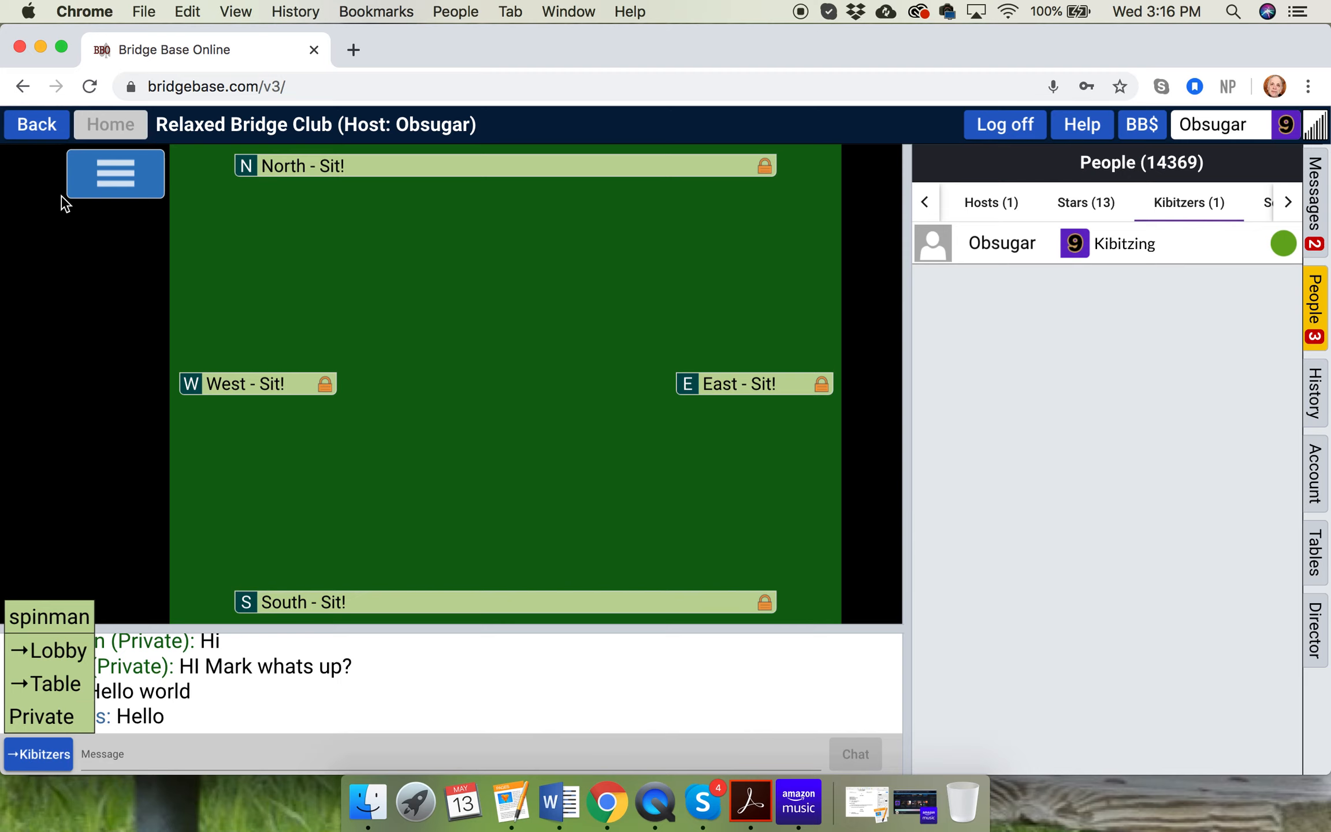
- Leave the table and find BILies Retreat among all public and private clubs
click(115, 174)
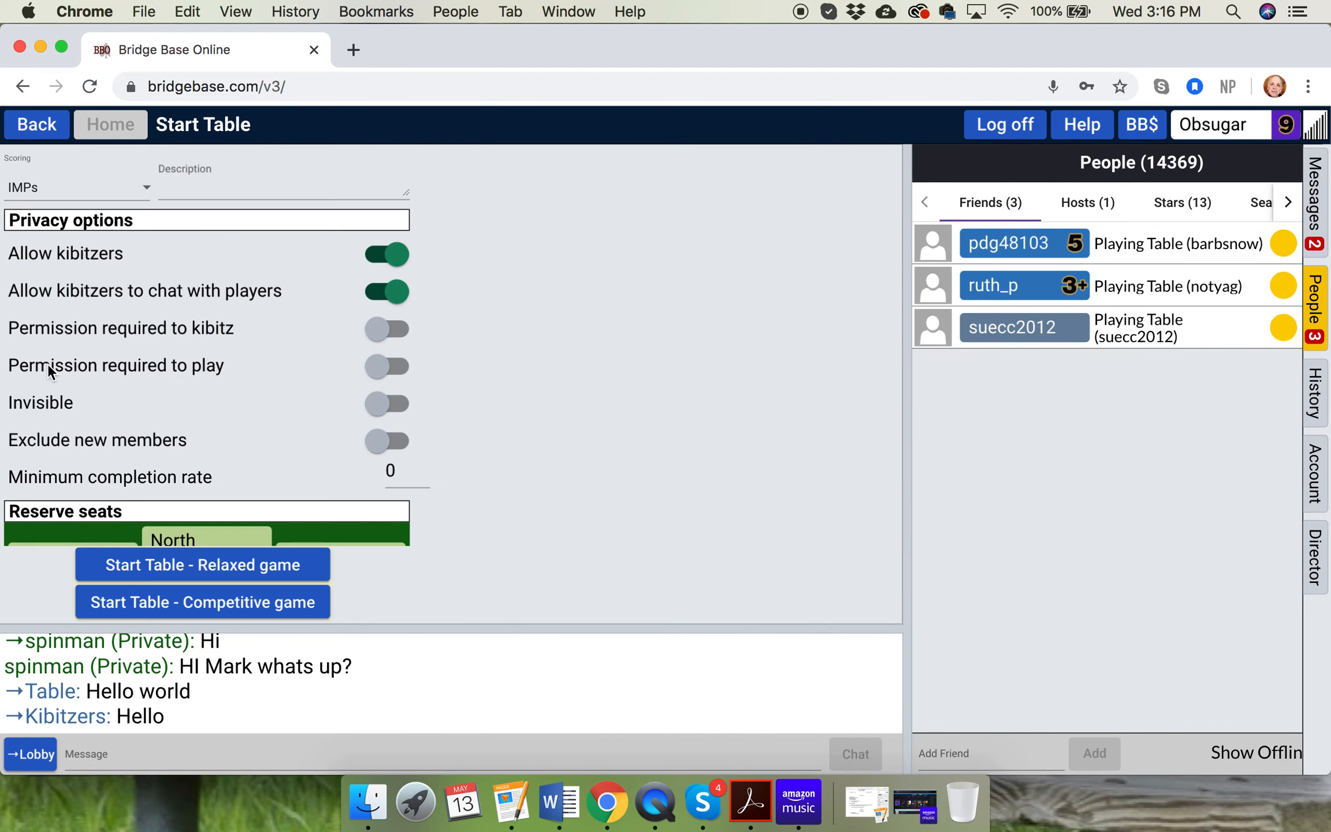
click(36, 123)
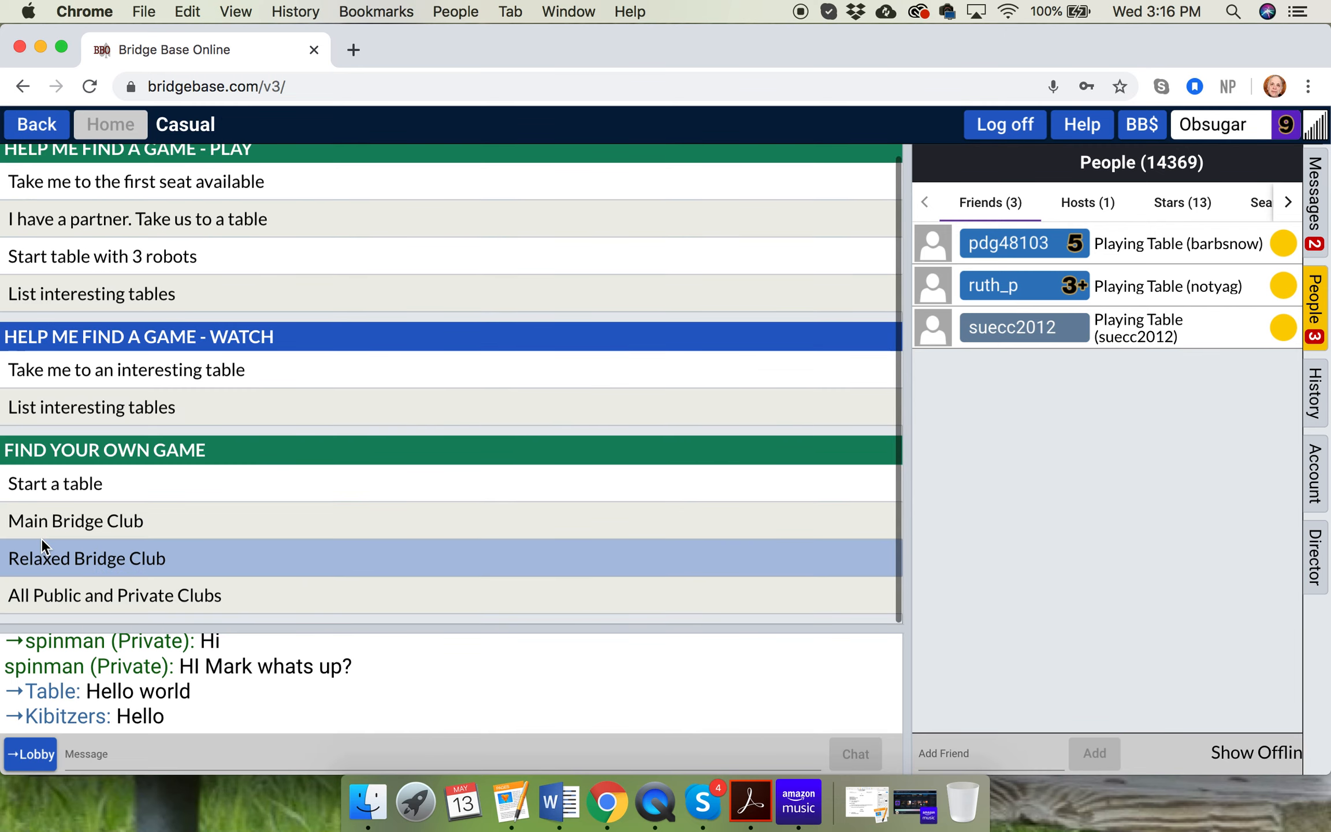
mouse_move(139, 595)
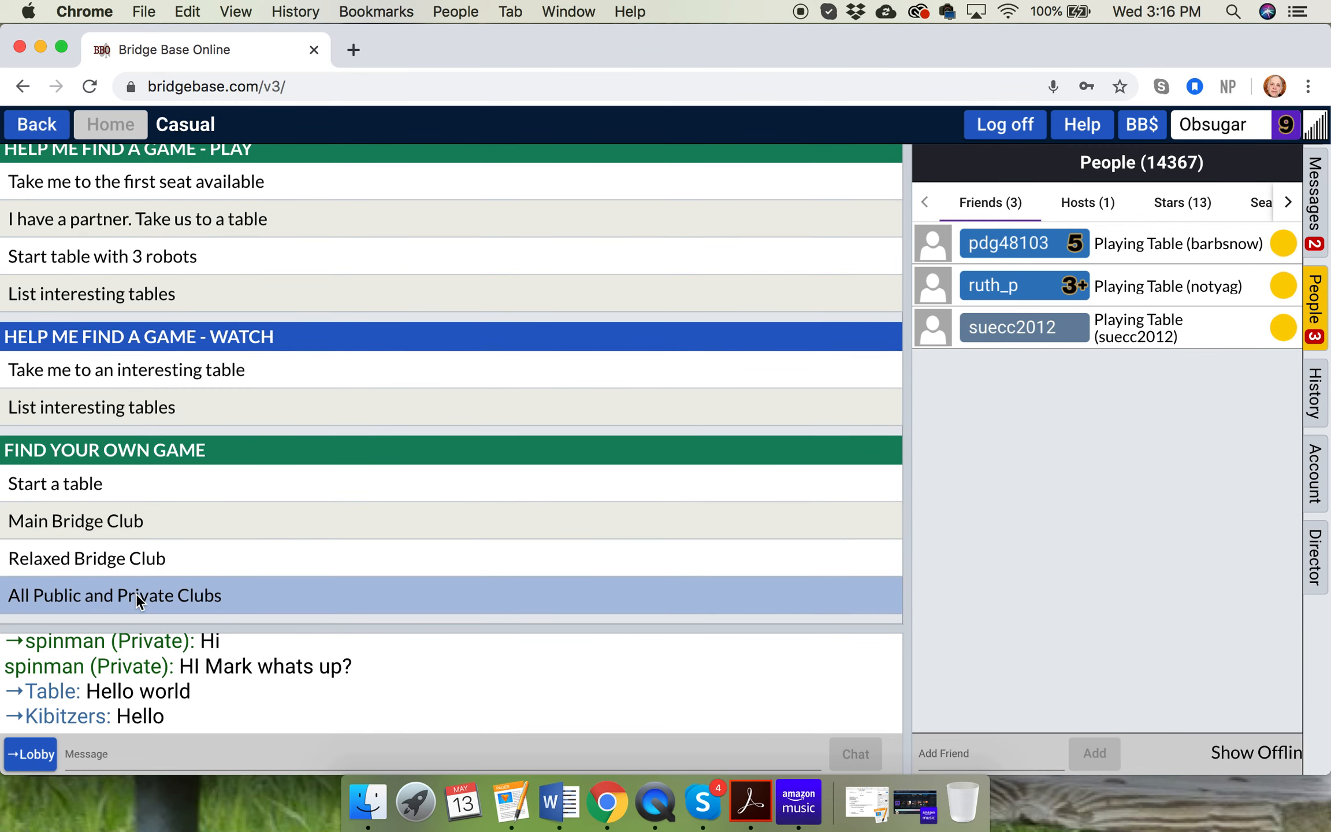
click(114, 595)
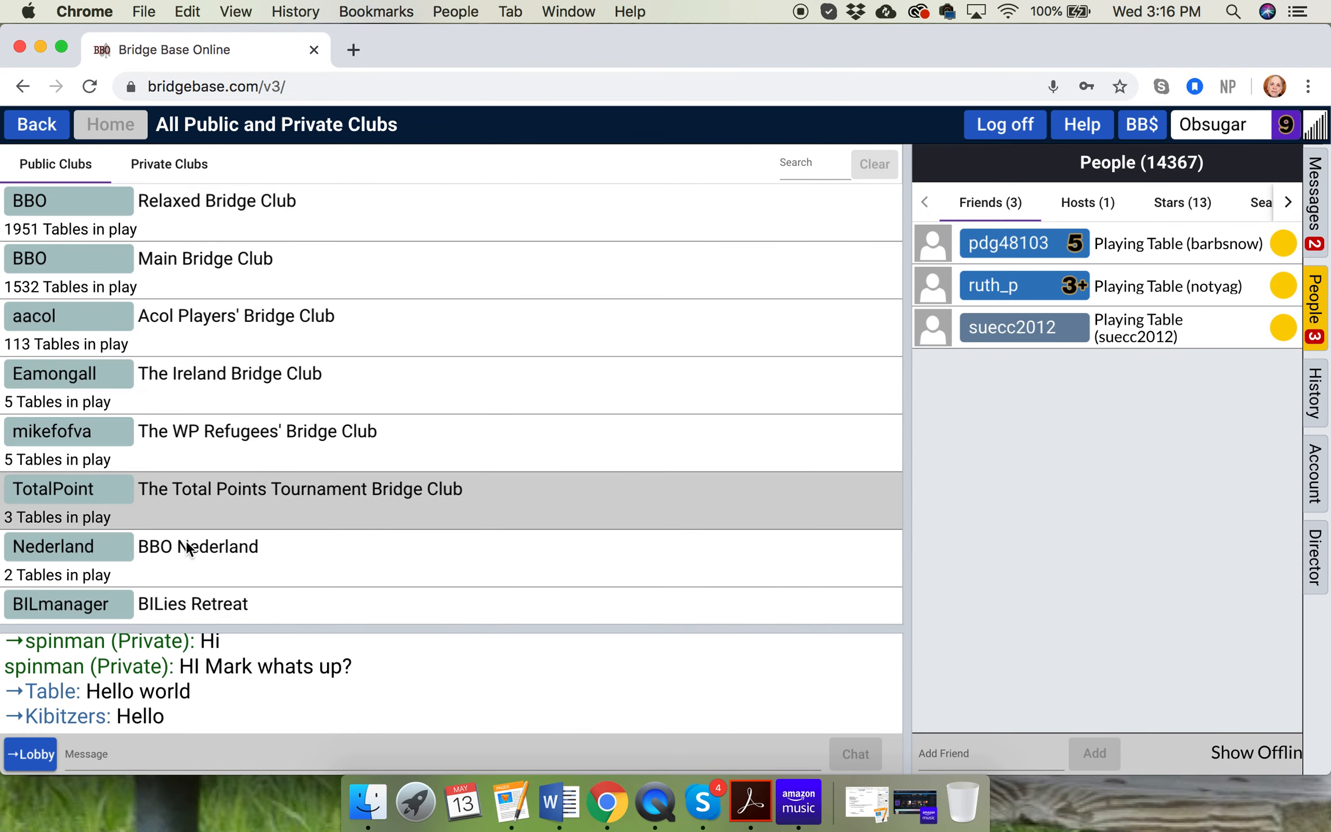
scroll(down, 3)
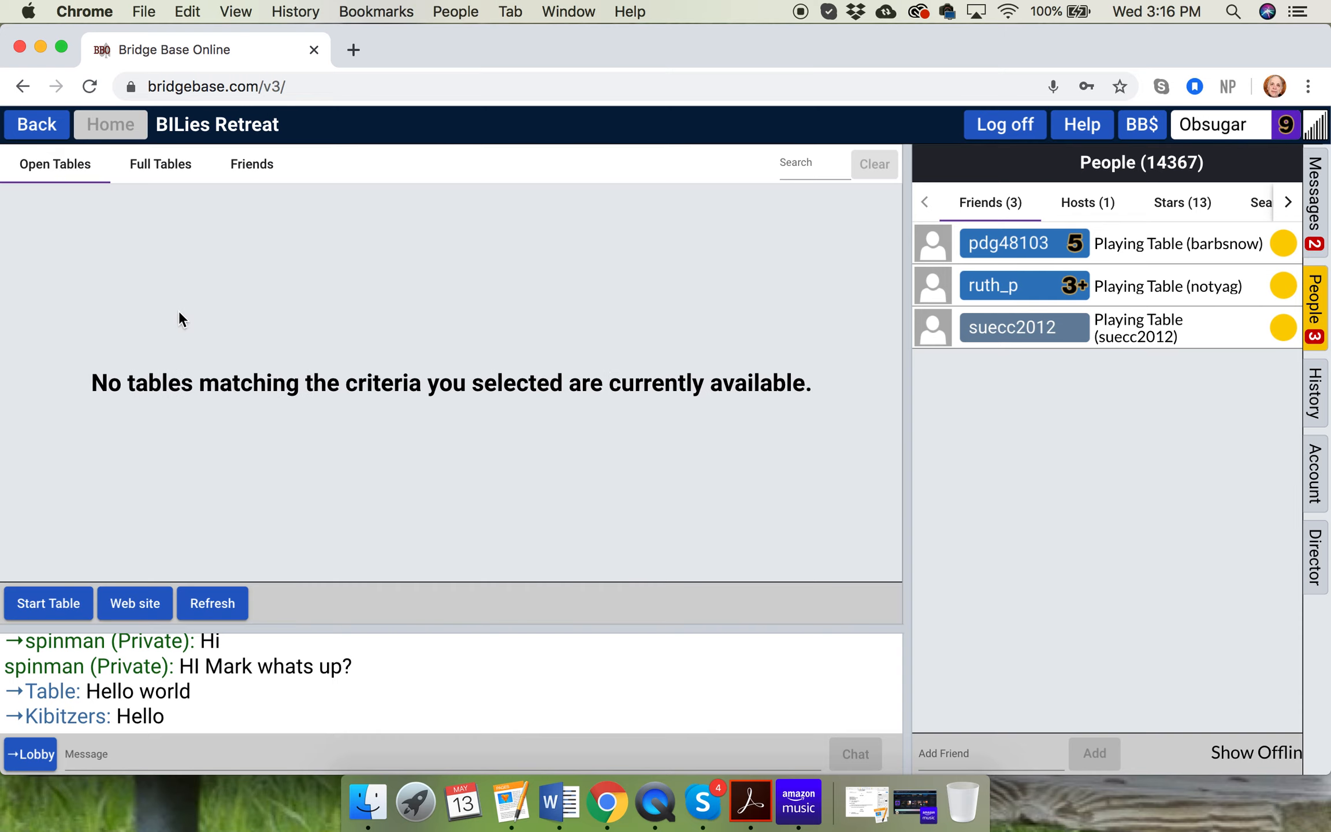
mouse_move(302, 131)
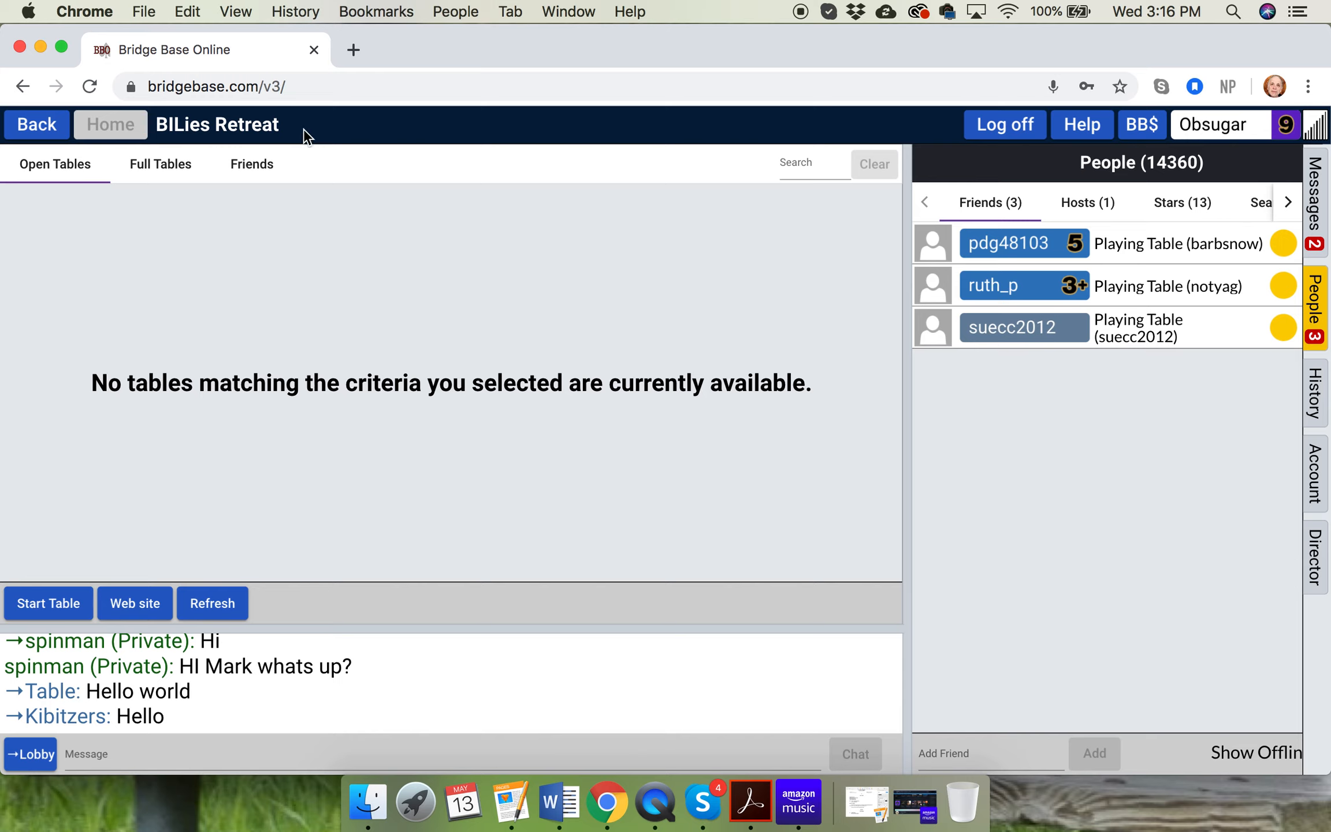
mouse_move(240, 402)
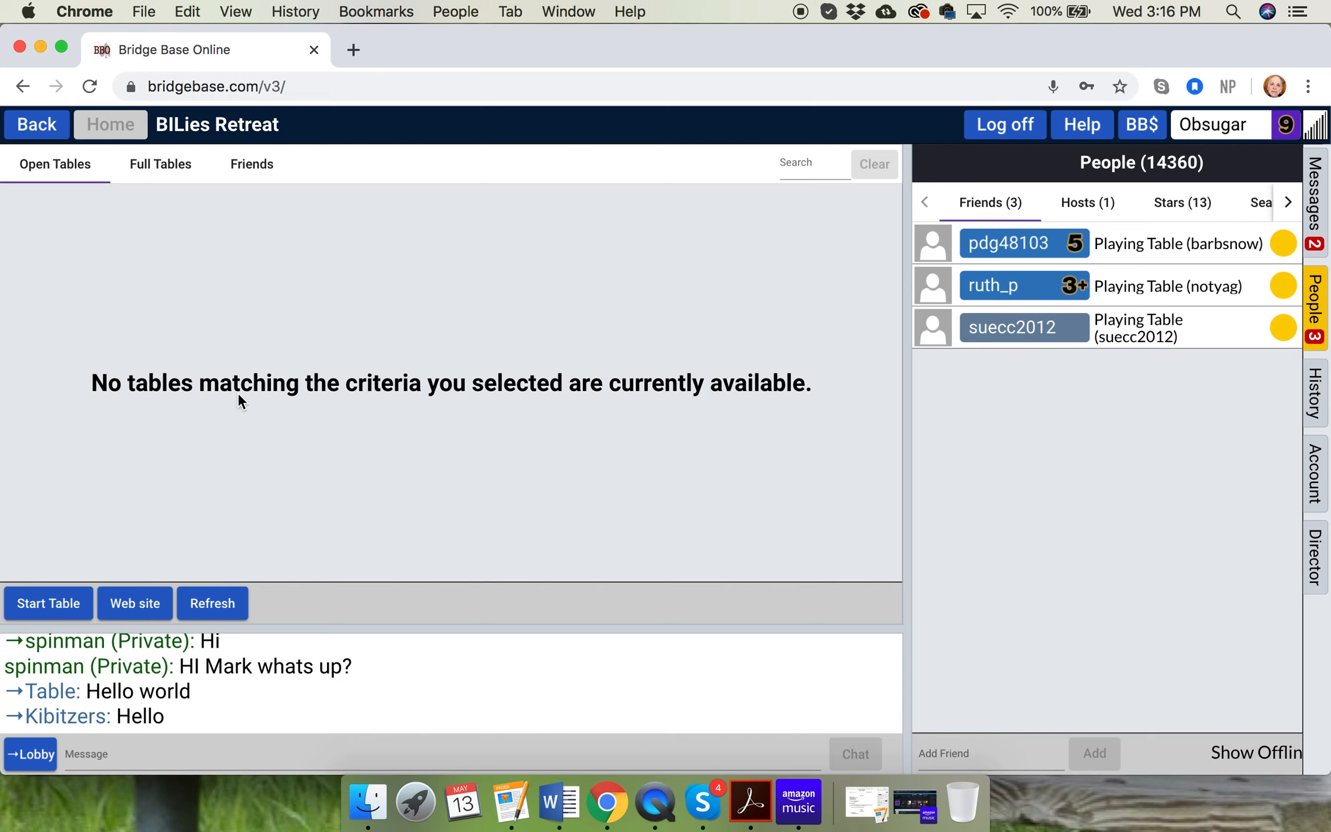
mouse_move(237, 430)
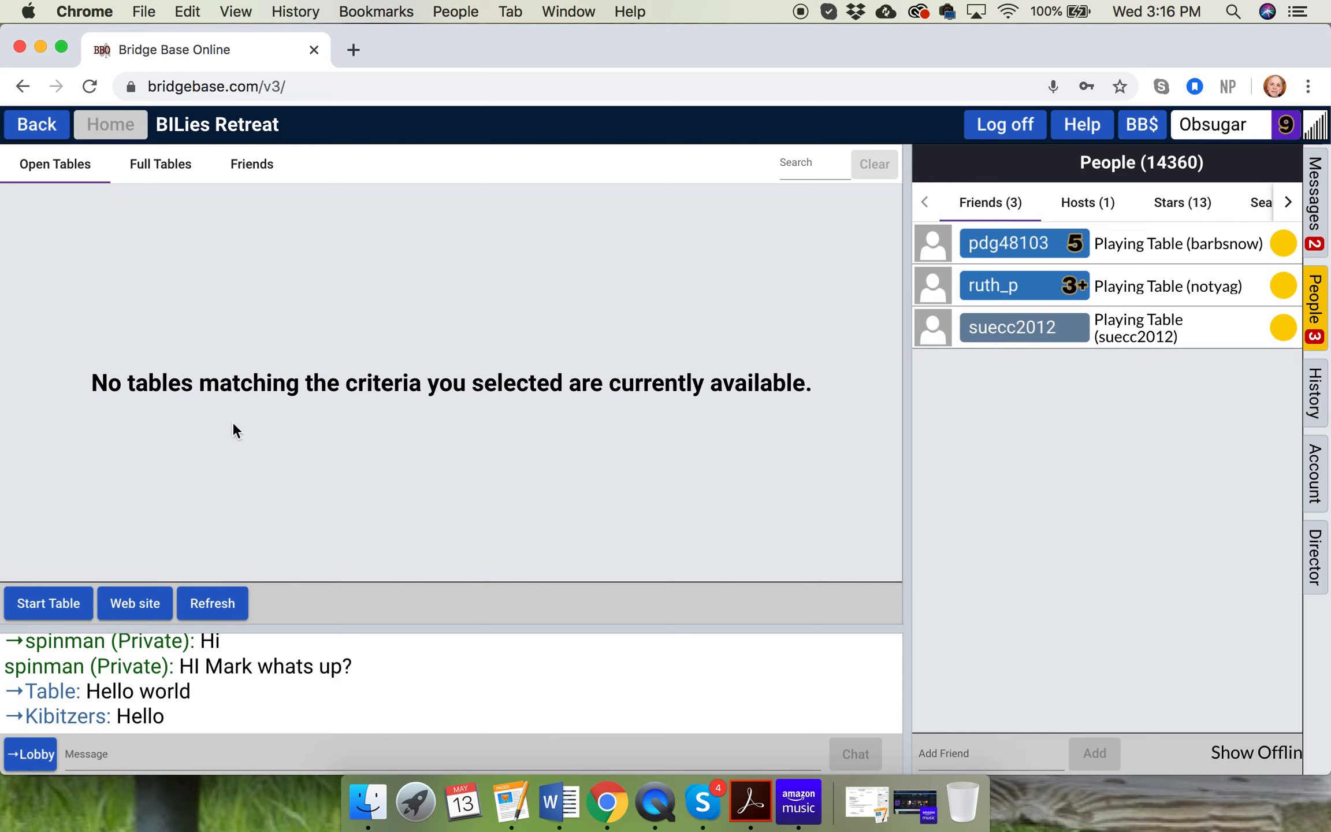
mouse_move(187, 502)
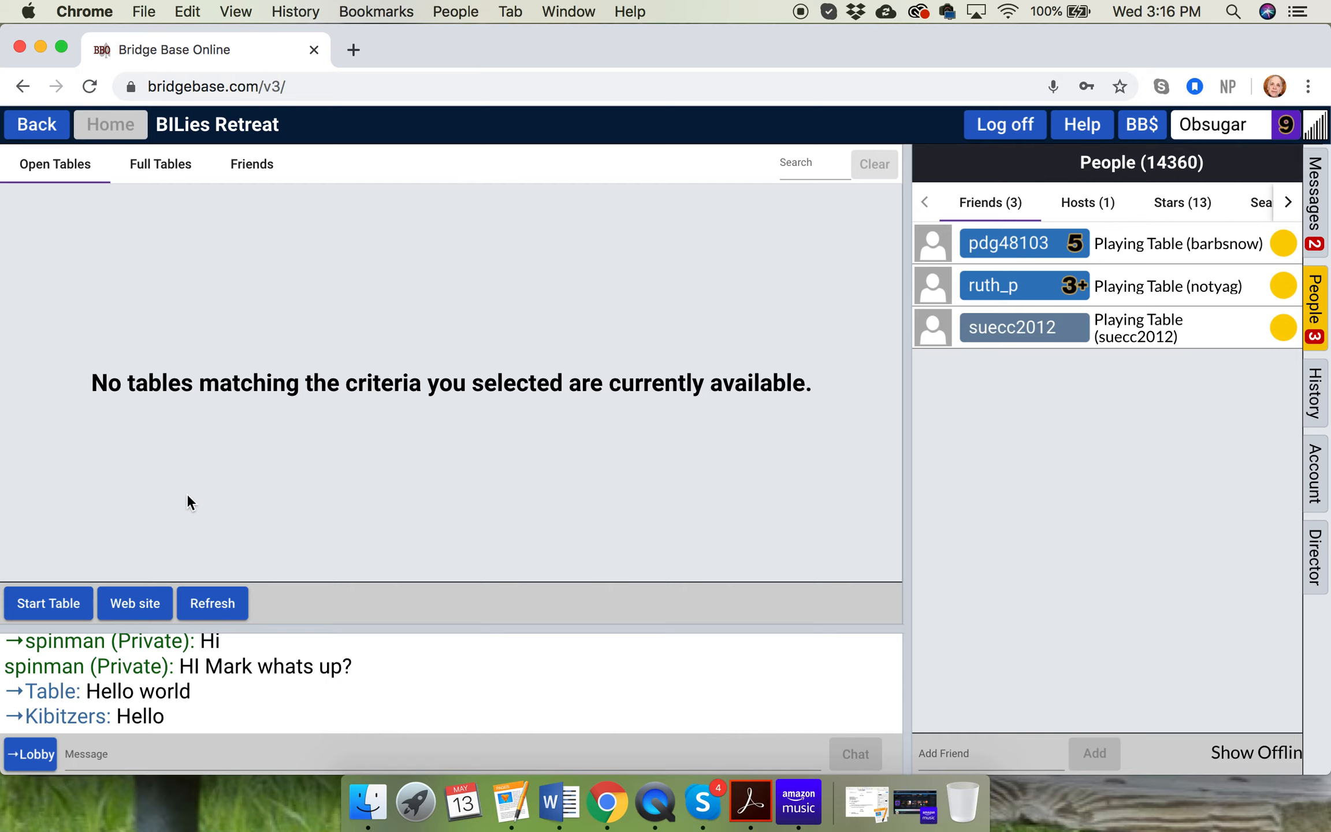
click(133, 603)
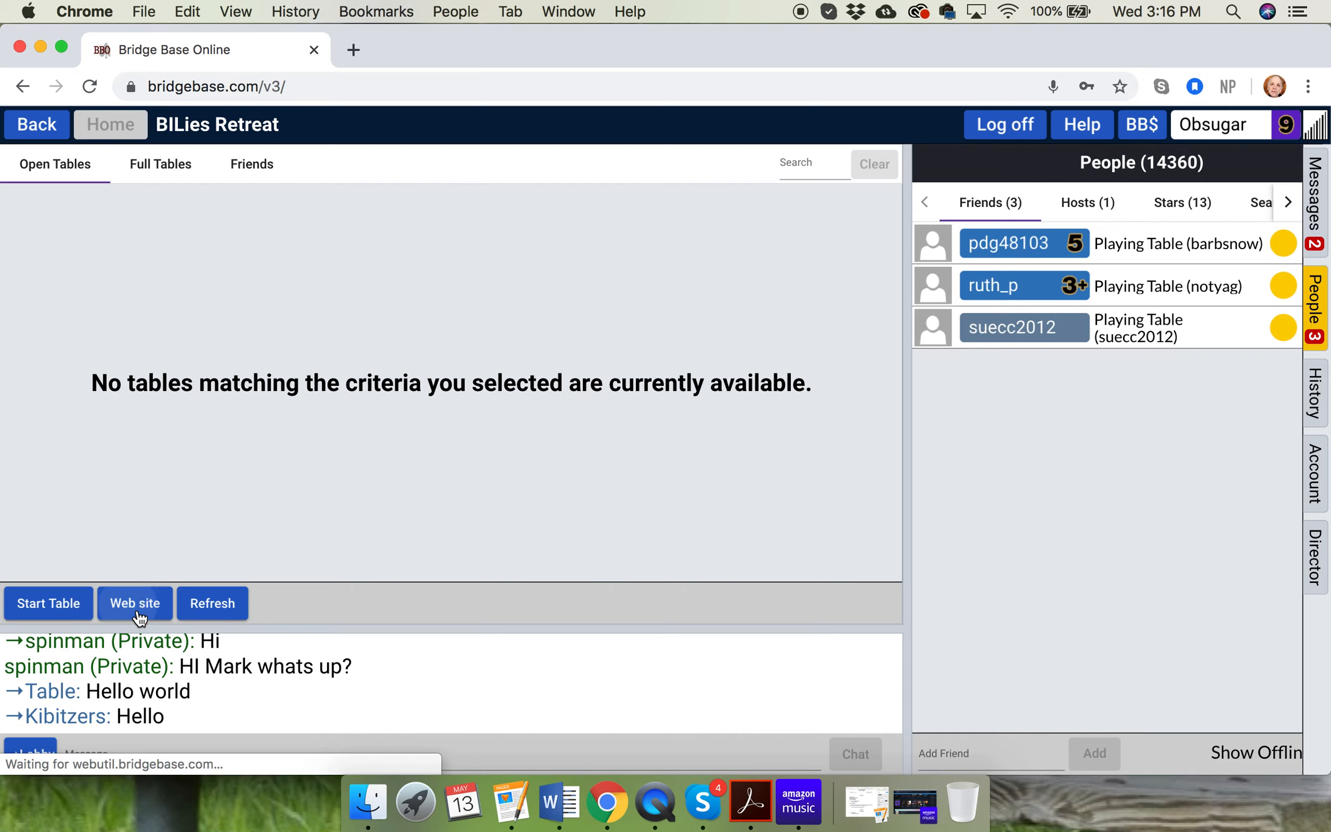
click(133, 603)
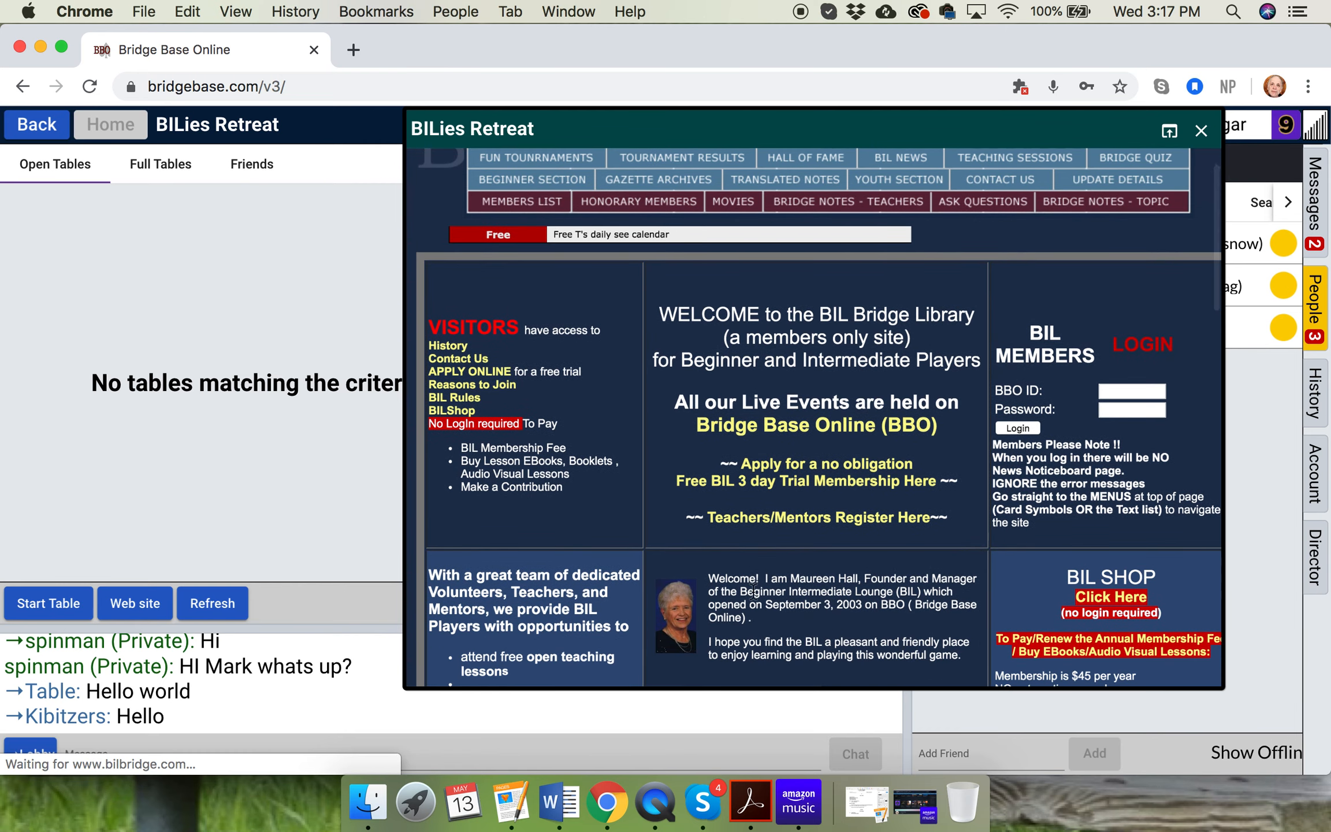
mouse_move(824, 464)
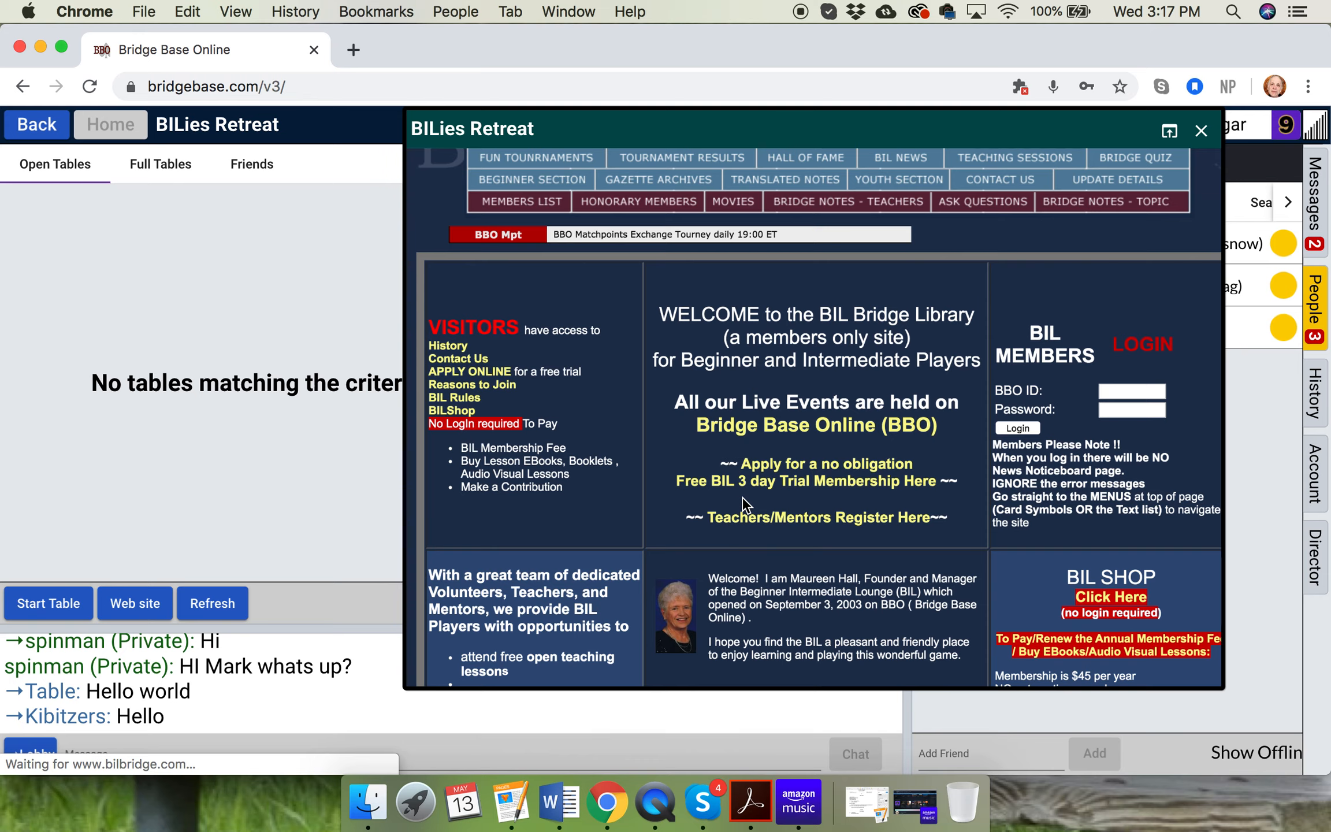
click(1202, 130)
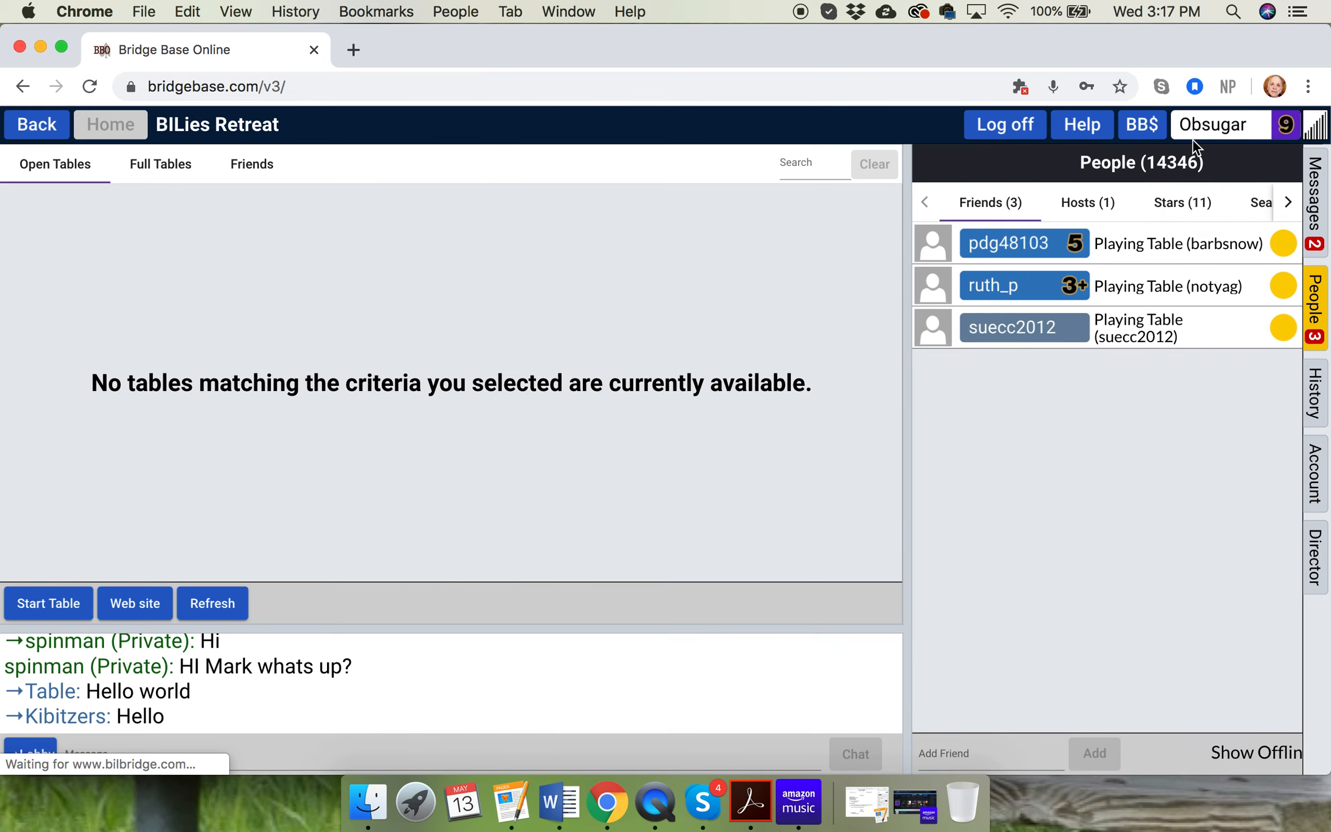